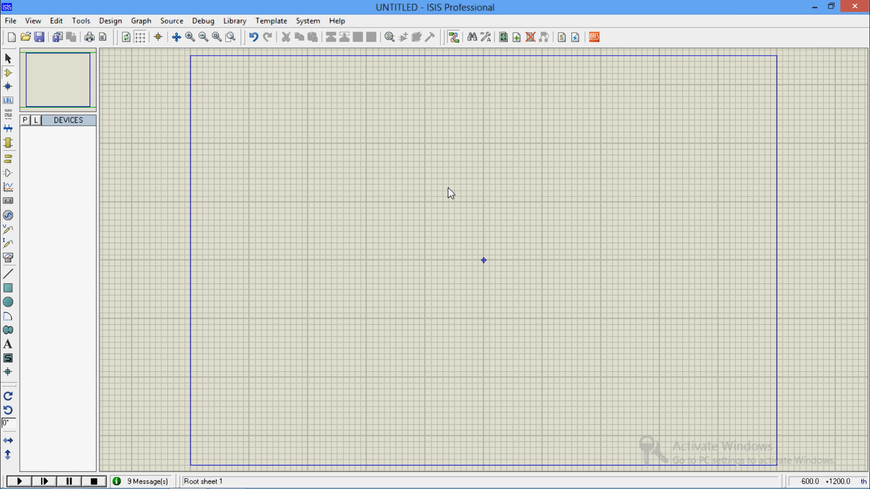
mouse_move(253, 173)
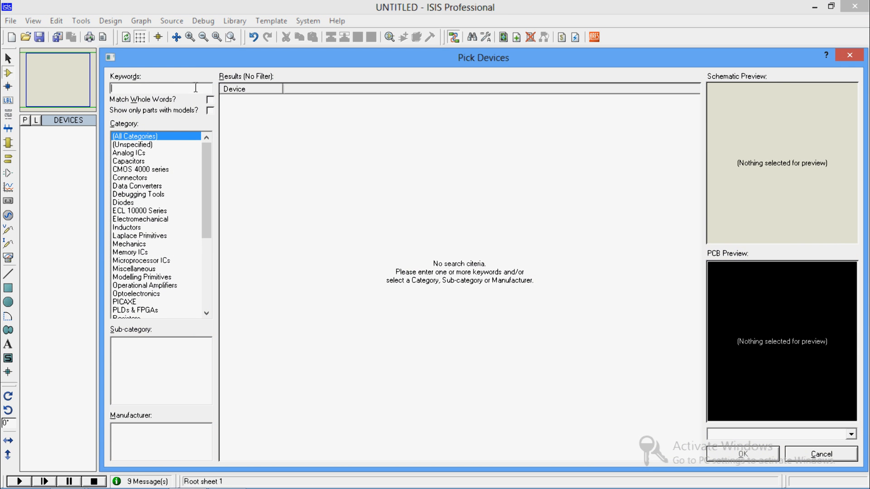
Step: Search 'animated led' and pick the blue, green, red and yellow LEDs into the parts list
type("animated led")
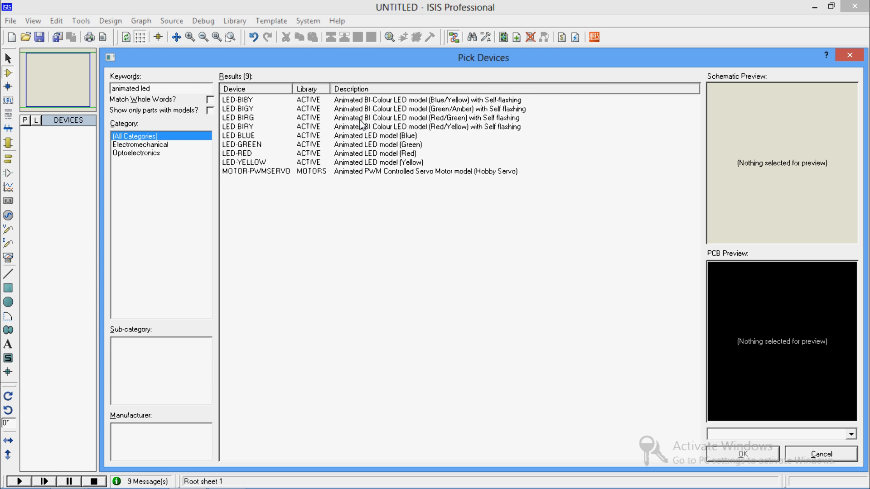
left_click(377, 135)
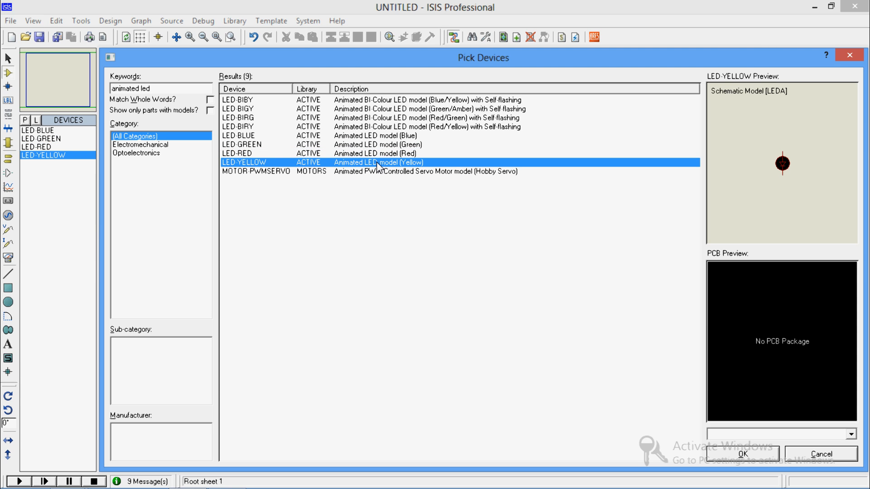
mouse_move(728, 429)
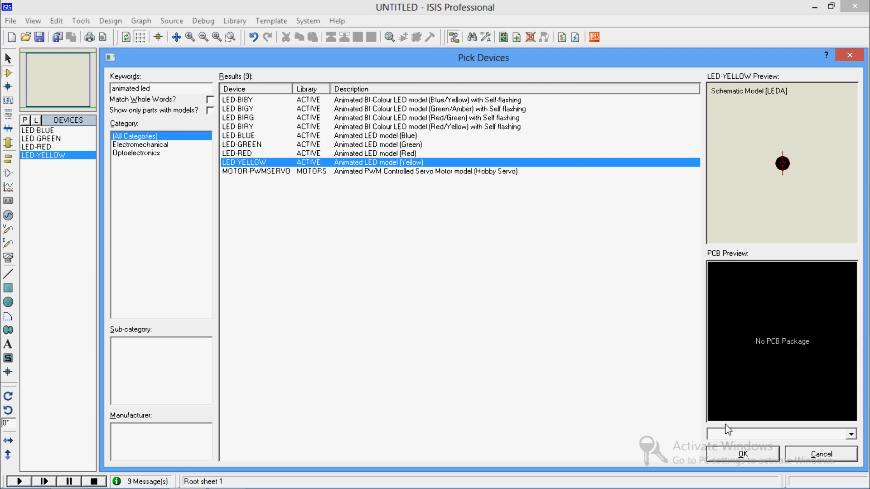
left_click(739, 453)
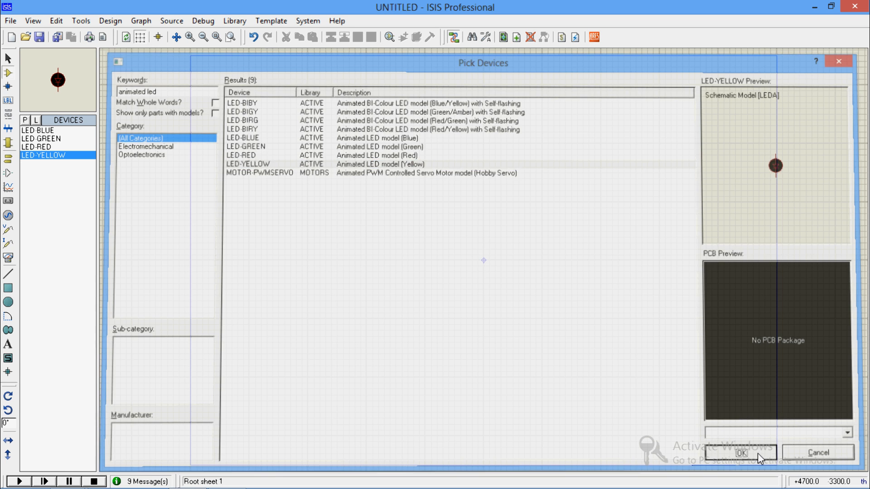
left_click(740, 453)
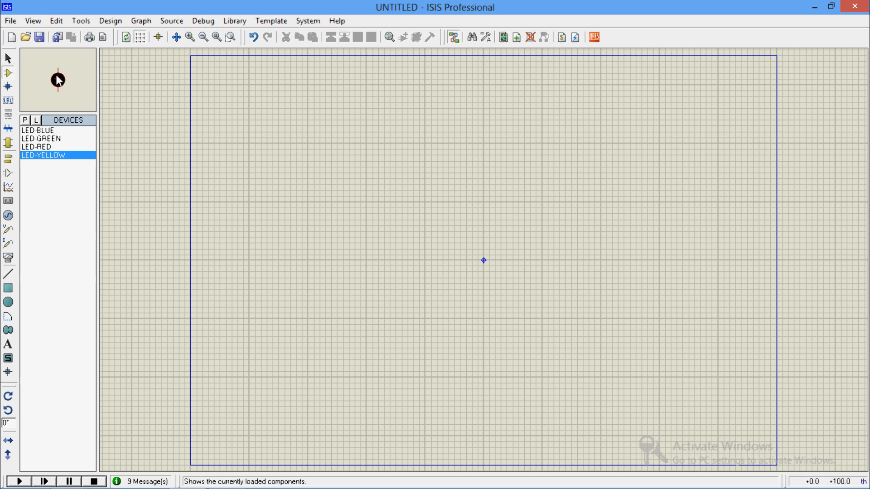
Step: Place the yellow LED left of the sheet centre and the red LED to its right
left_click(408, 217)
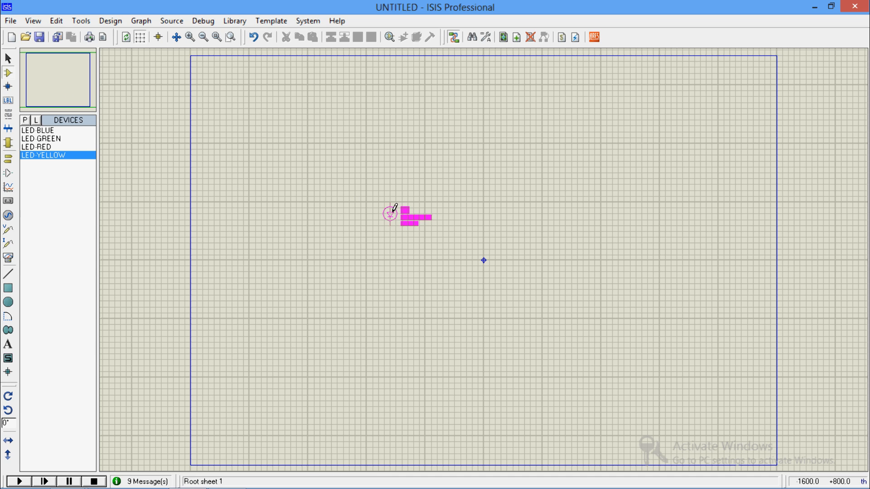
left_click(366, 214)
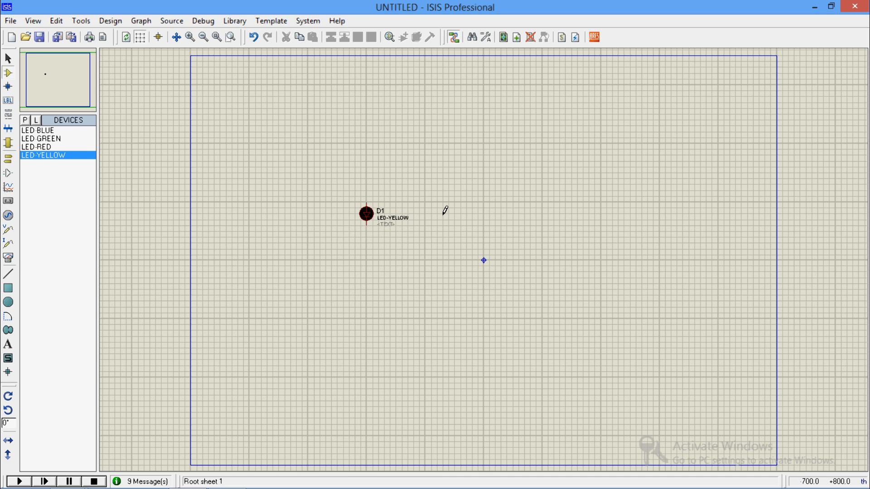
left_click(446, 213)
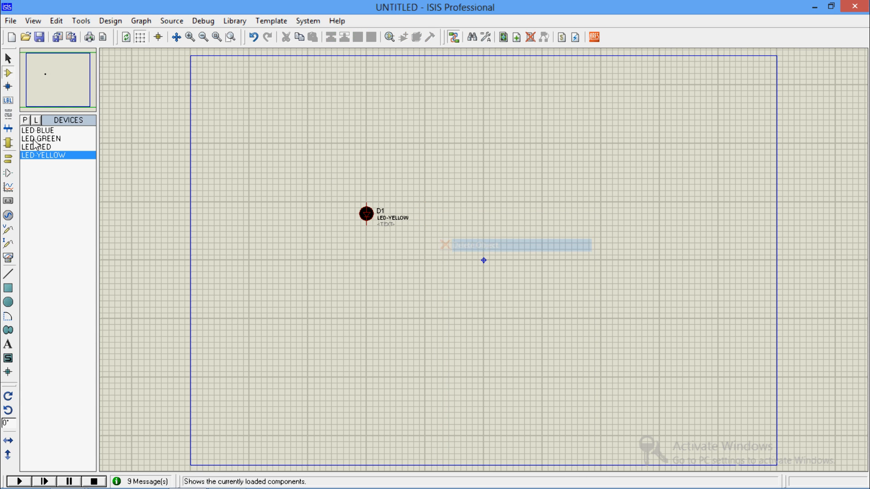
left_click(36, 147)
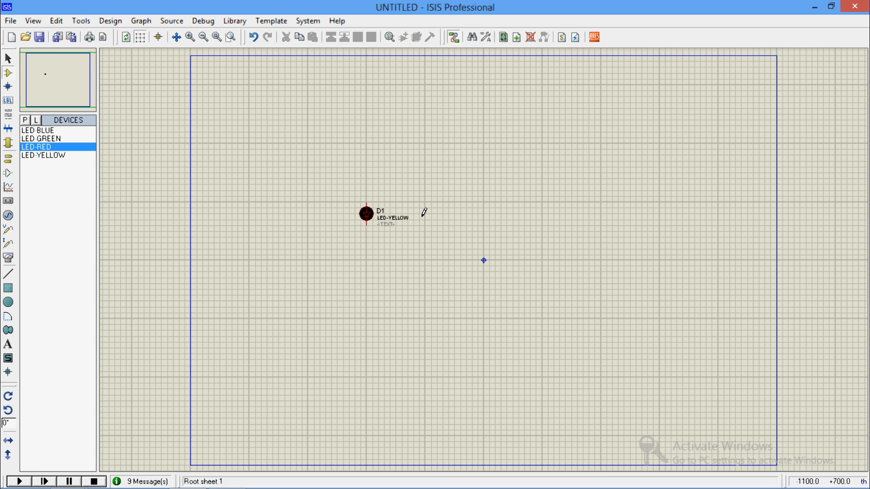
left_click(426, 214)
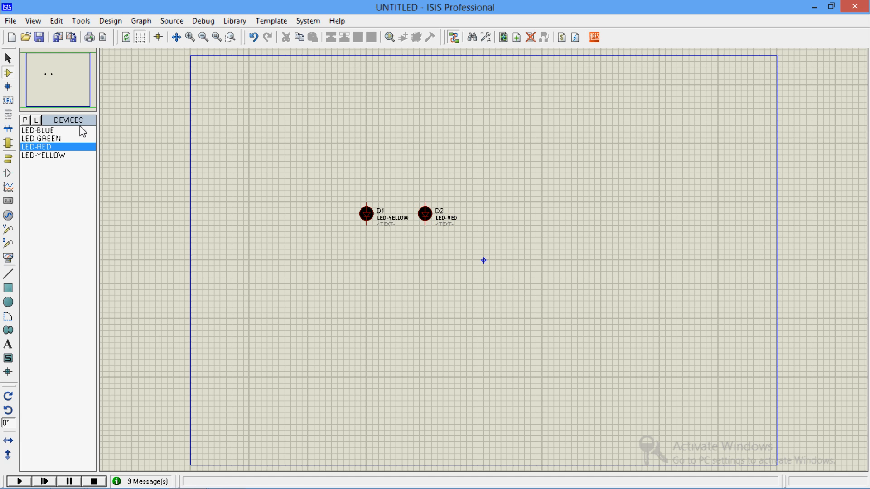
Step: Place the green and blue LEDs to complete the four-LED row
left_click(41, 139)
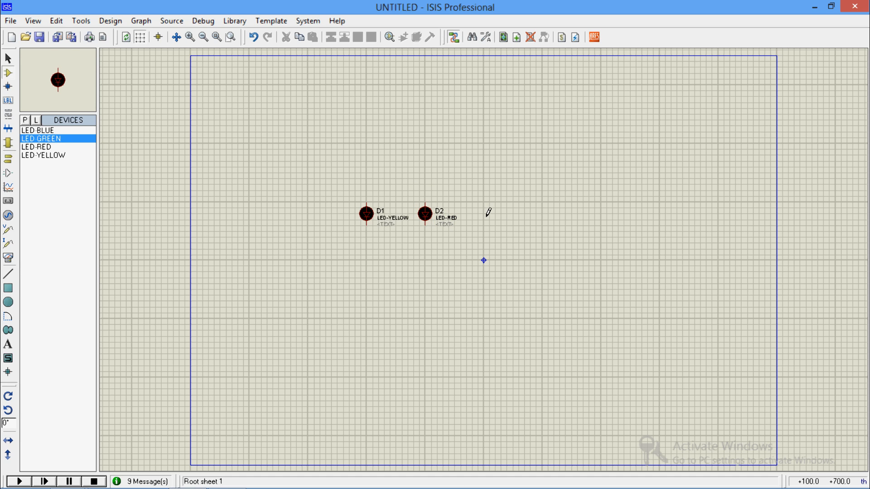
left_click(482, 213)
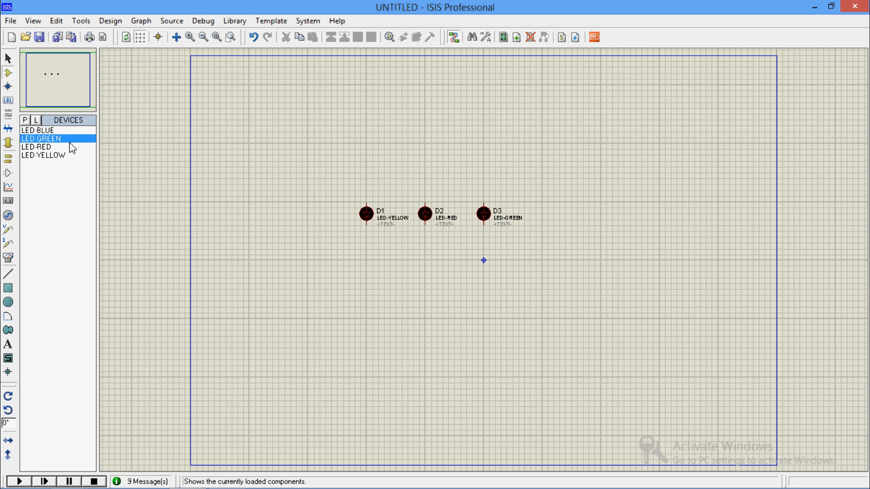
left_click(38, 130)
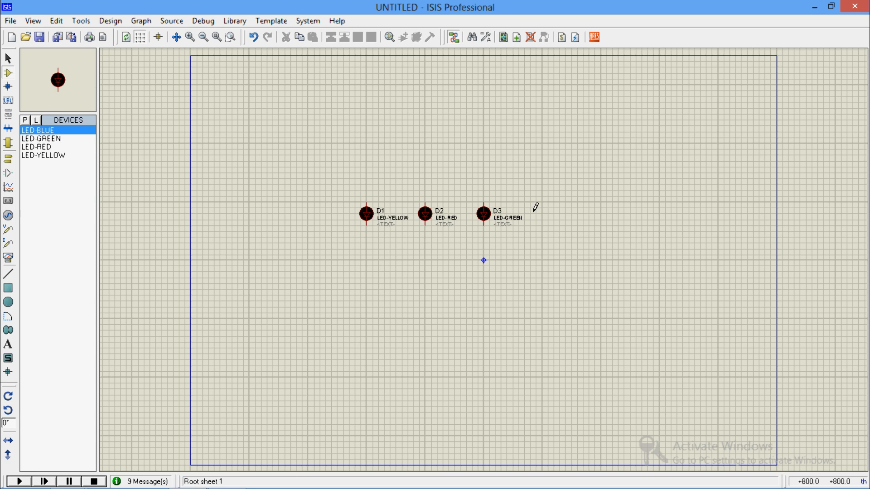
left_click(541, 213)
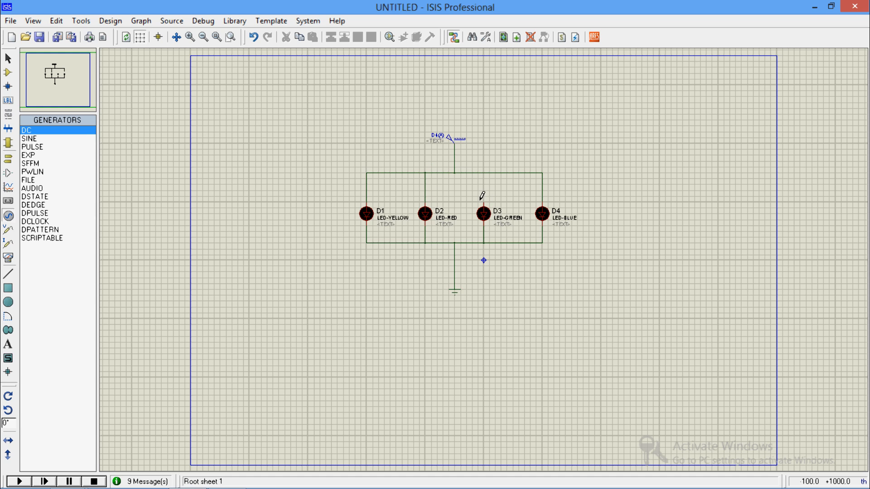
mouse_move(482, 167)
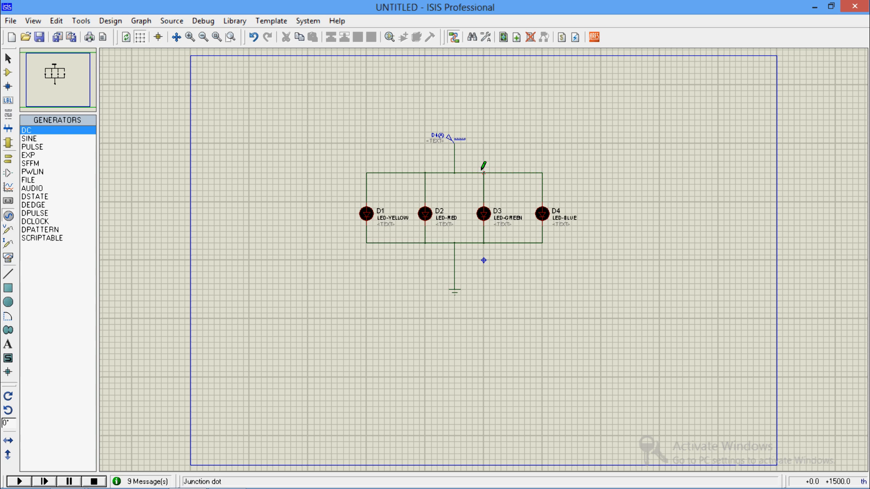
Step: Set the DC generator feeding the parallel LEDs to 5 volts
double_click(438, 138)
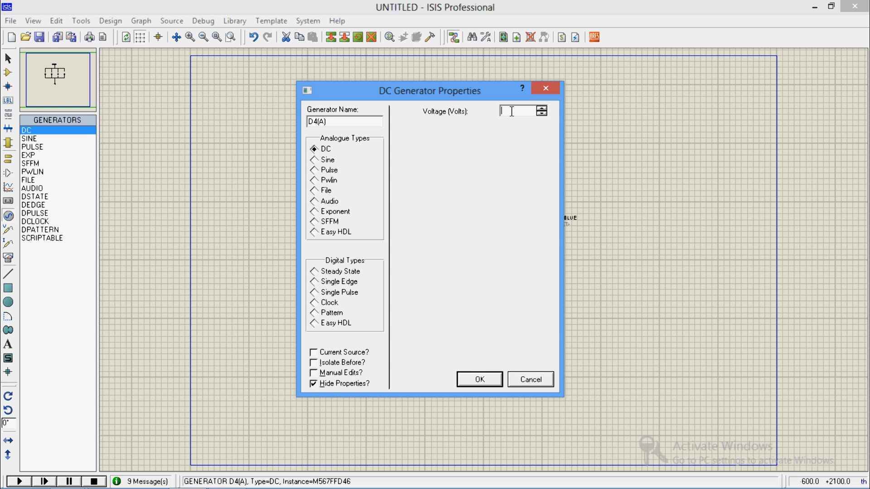
type("5")
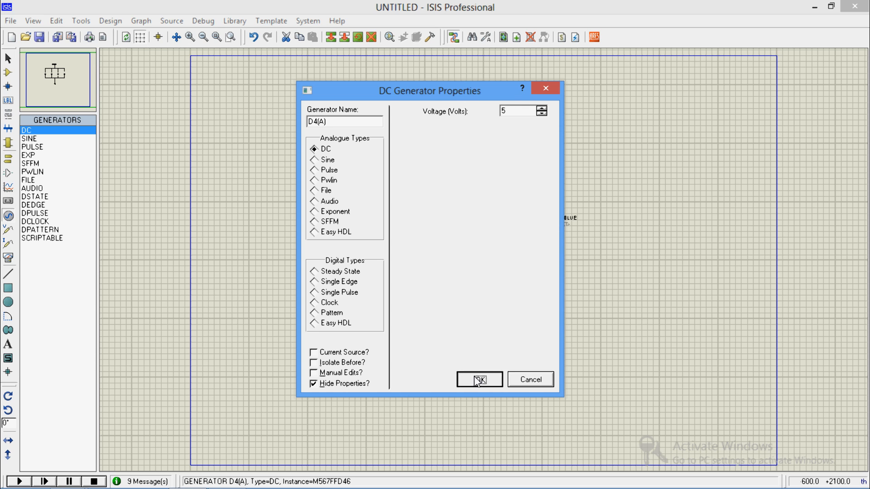
left_click(478, 379)
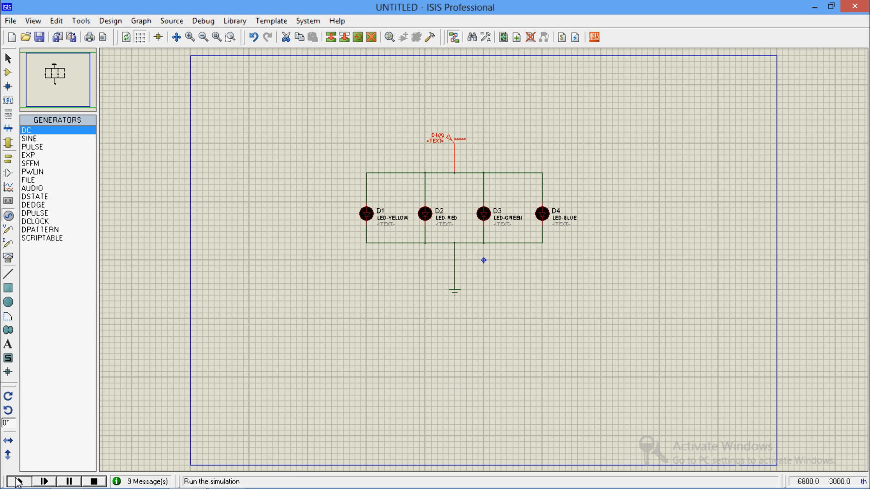
left_click(19, 481)
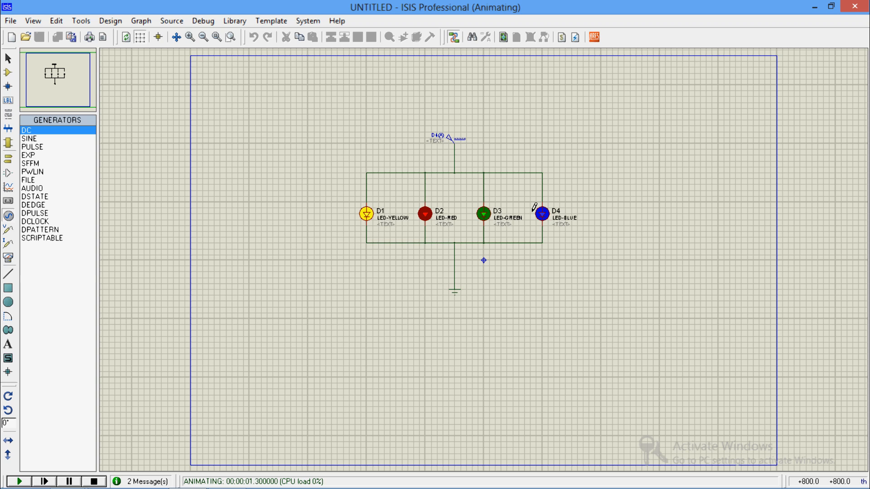
mouse_move(336, 245)
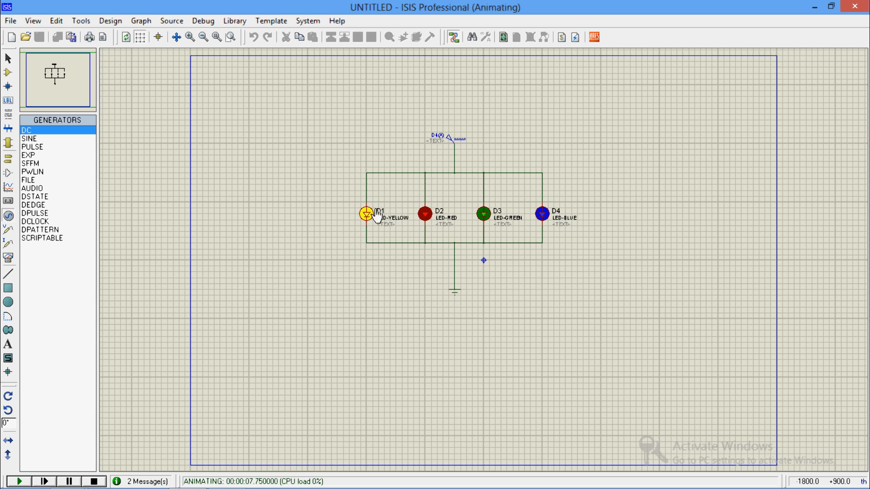
mouse_move(484, 220)
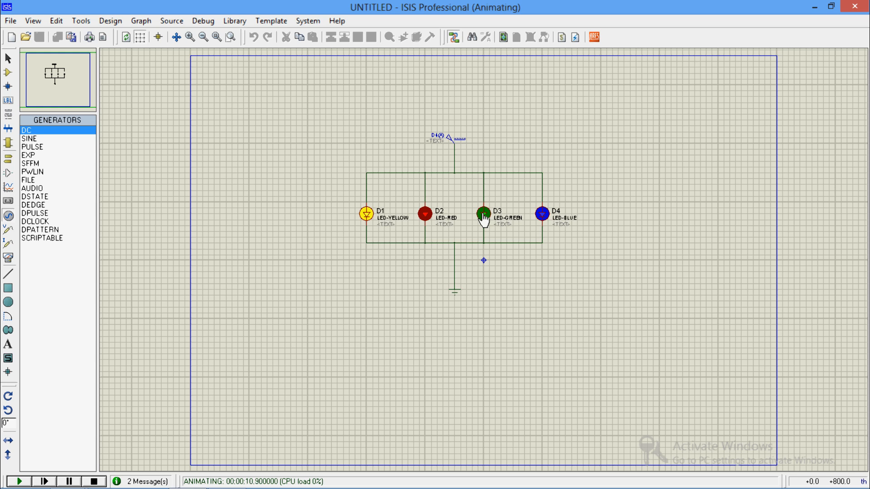
mouse_move(54, 455)
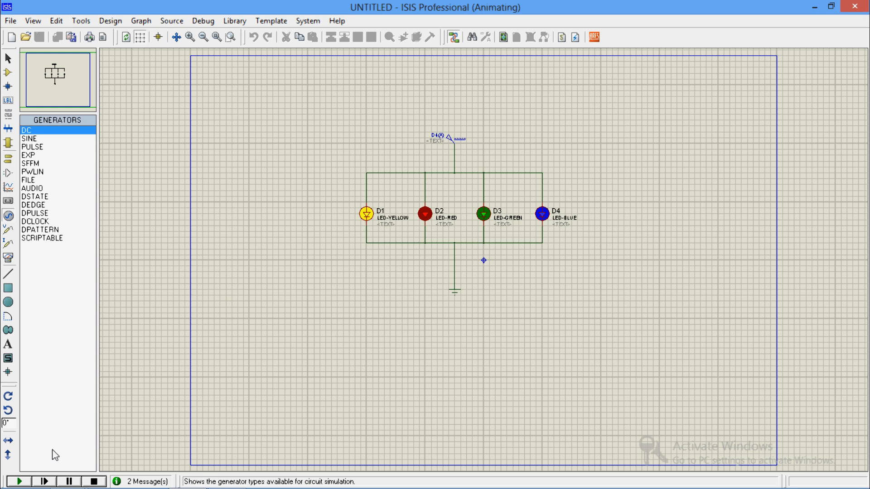
left_click(94, 481)
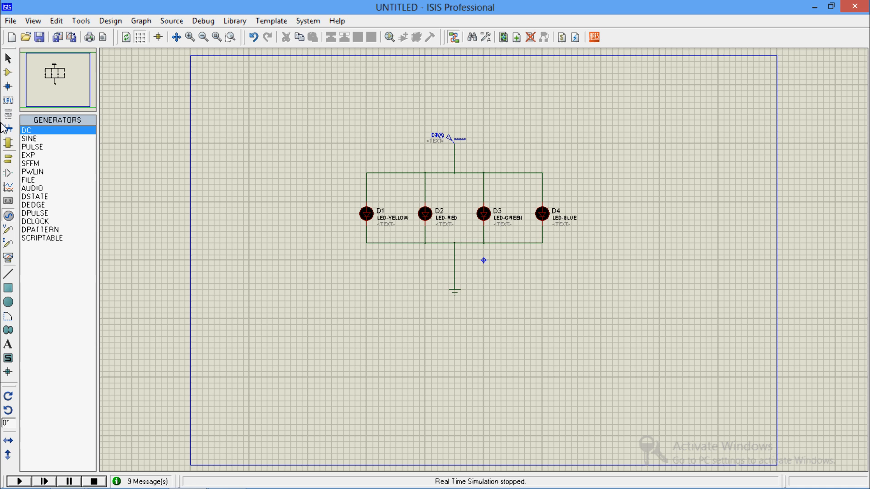
Step: Search 'res' and add the generic RES resistor to the parts list
left_click(8, 129)
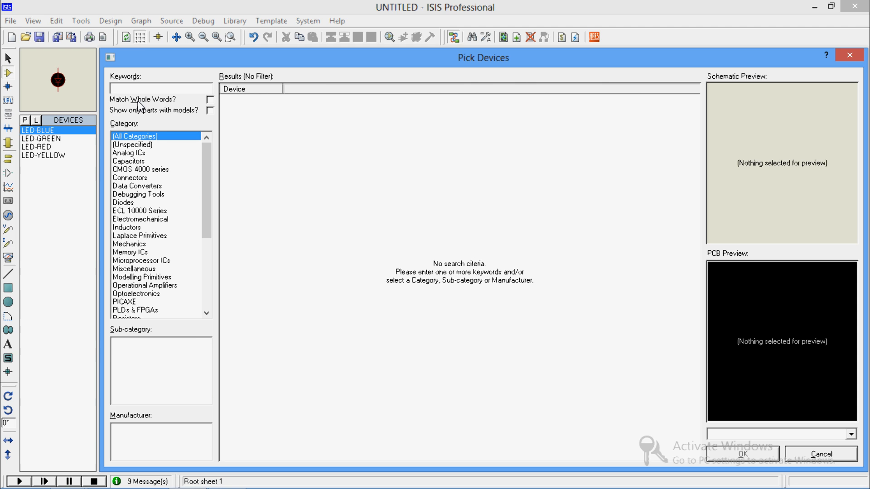
type("res")
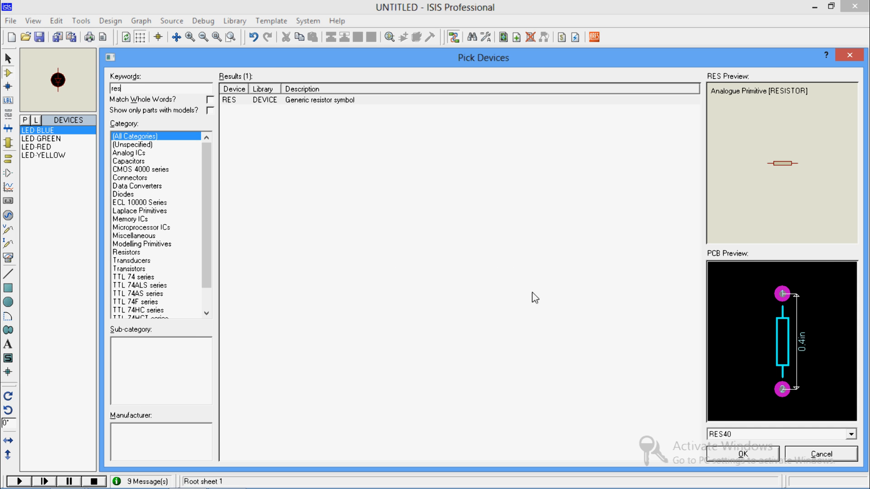
left_click(742, 454)
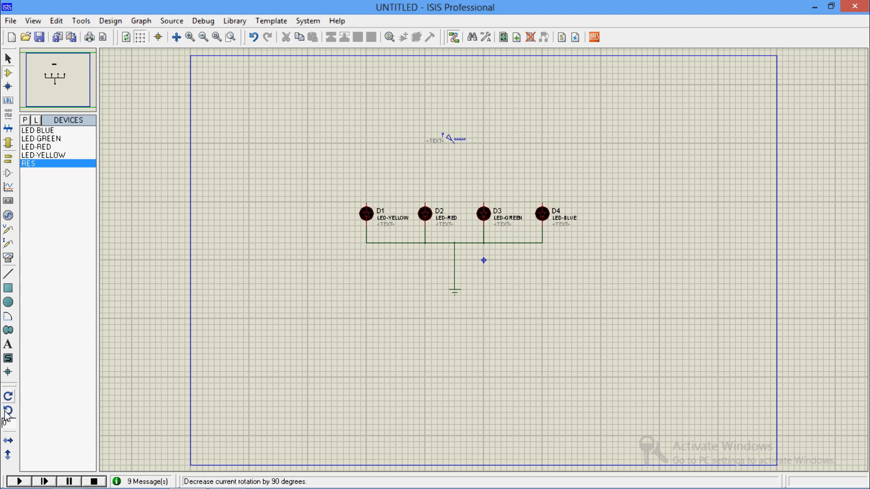
Step: Place upright resistors R1–R4 above the yellow, red, green and blue LEDs
left_click(8, 412)
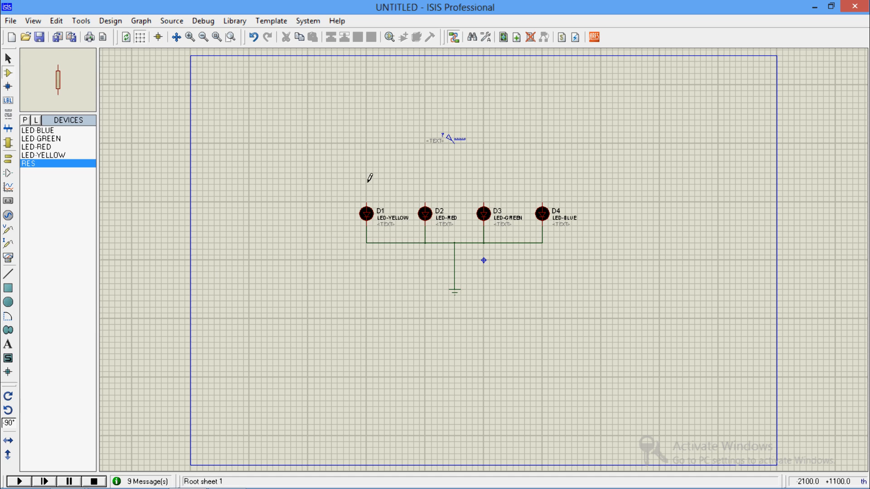
left_click(368, 172)
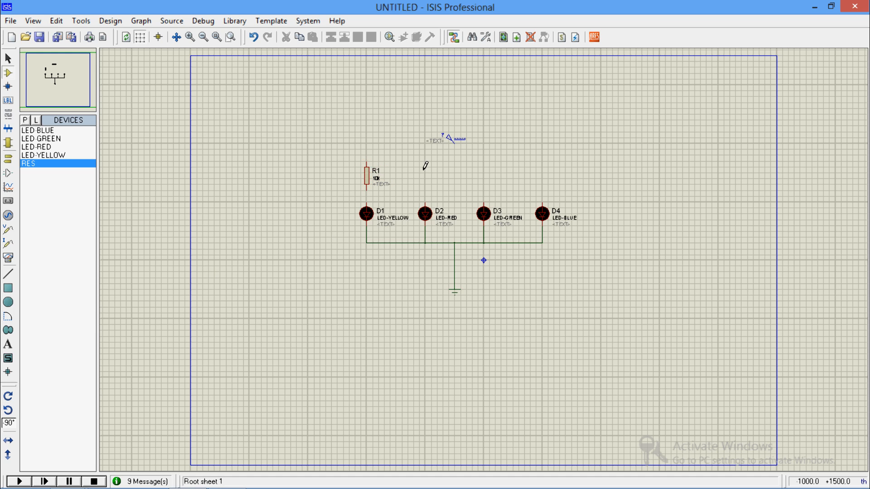
left_click(425, 174)
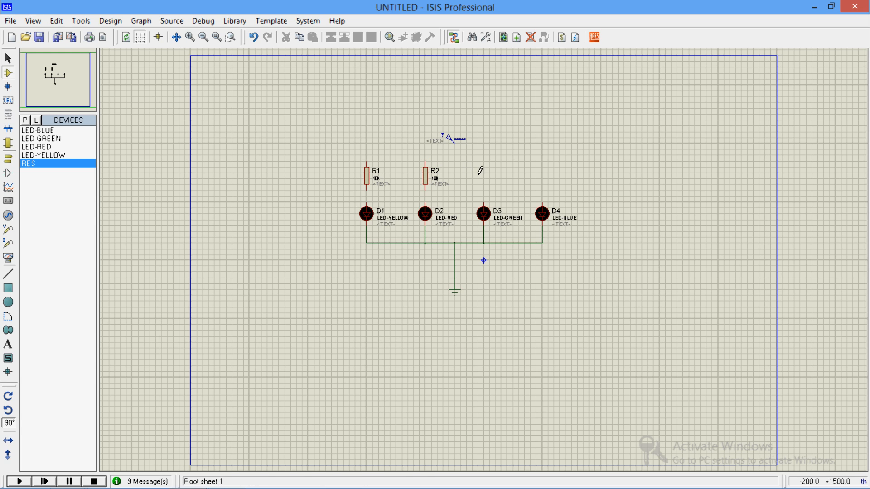
left_click(483, 176)
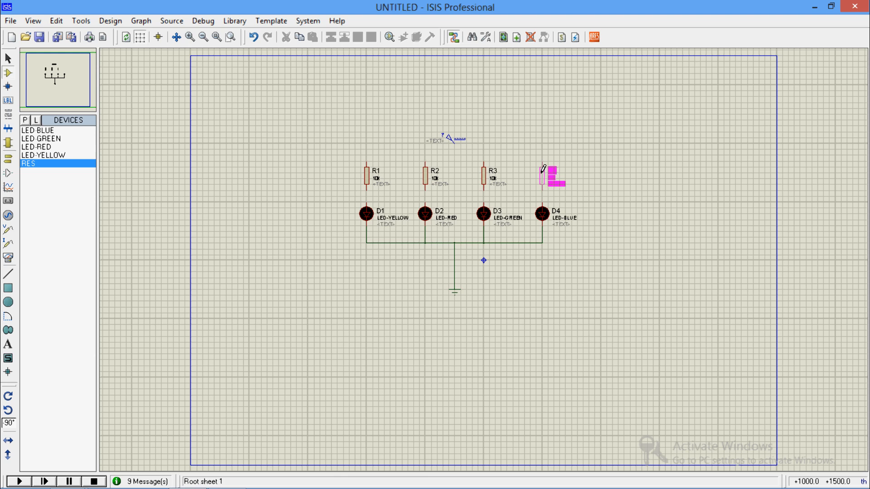
left_click(552, 175)
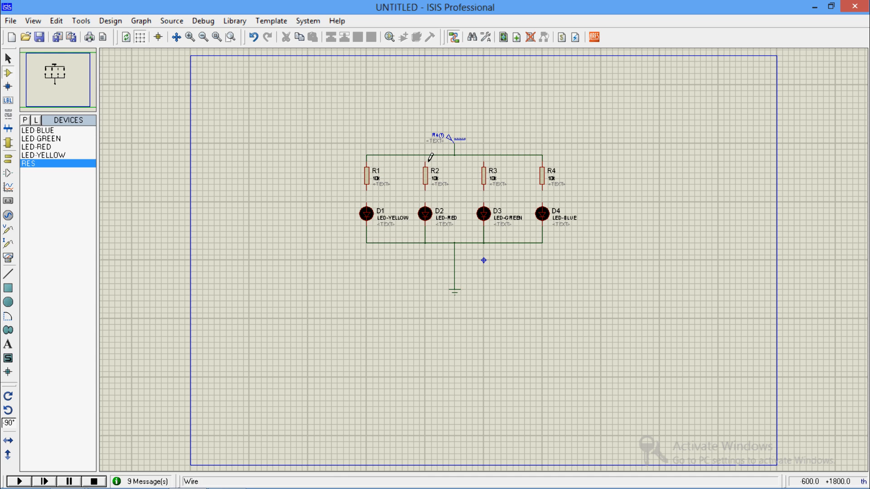
mouse_move(429, 155)
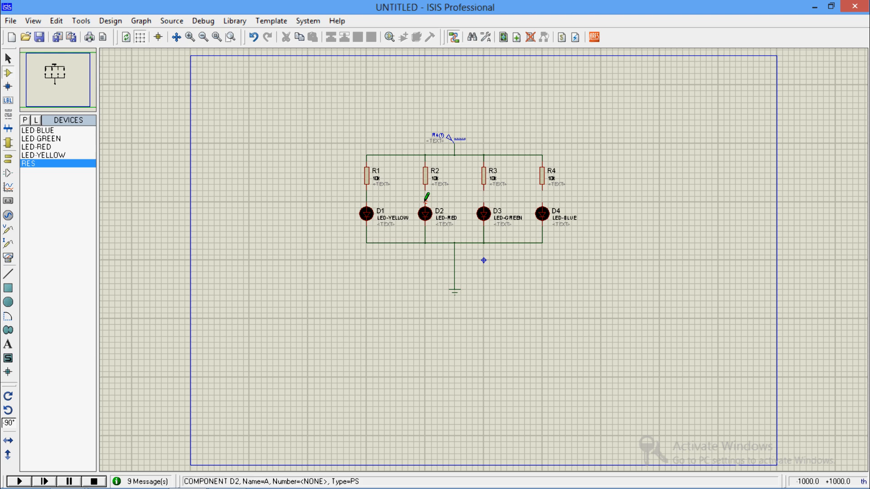
mouse_move(487, 198)
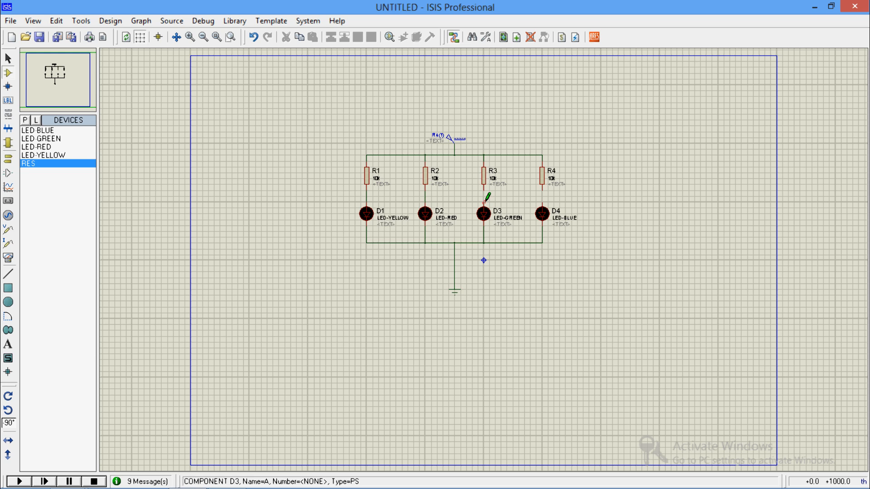
mouse_move(544, 212)
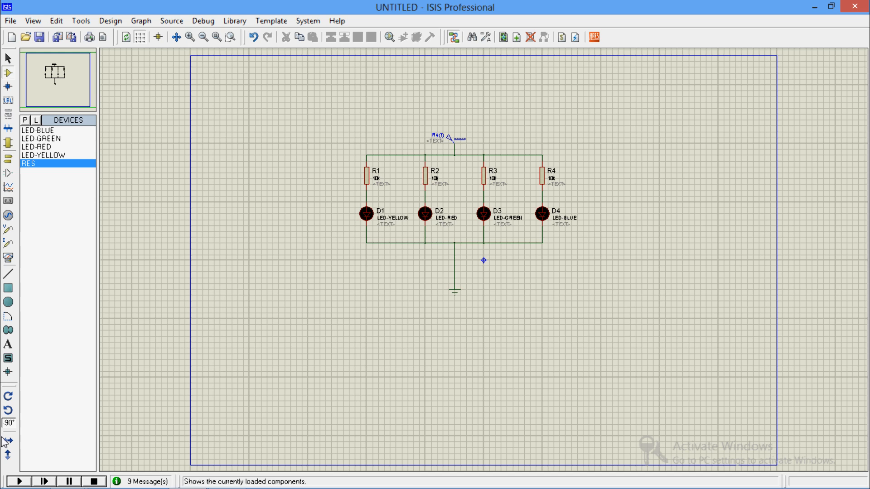
left_click(19, 481)
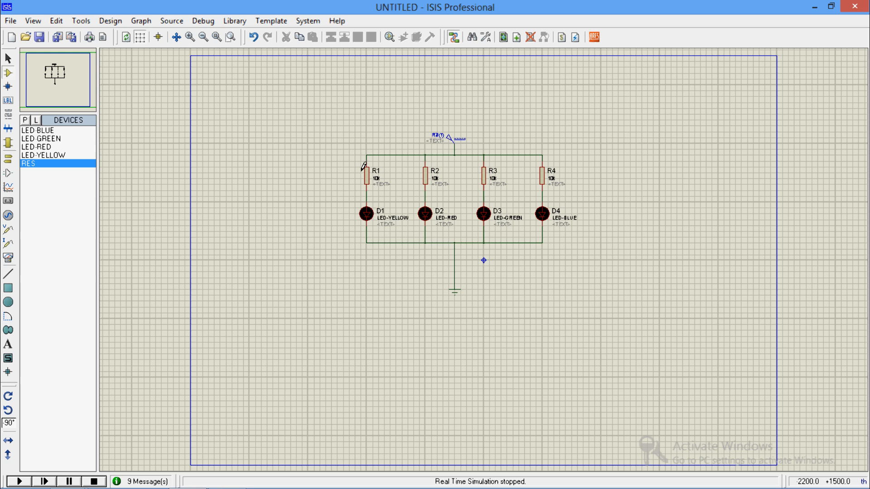
mouse_move(432, 186)
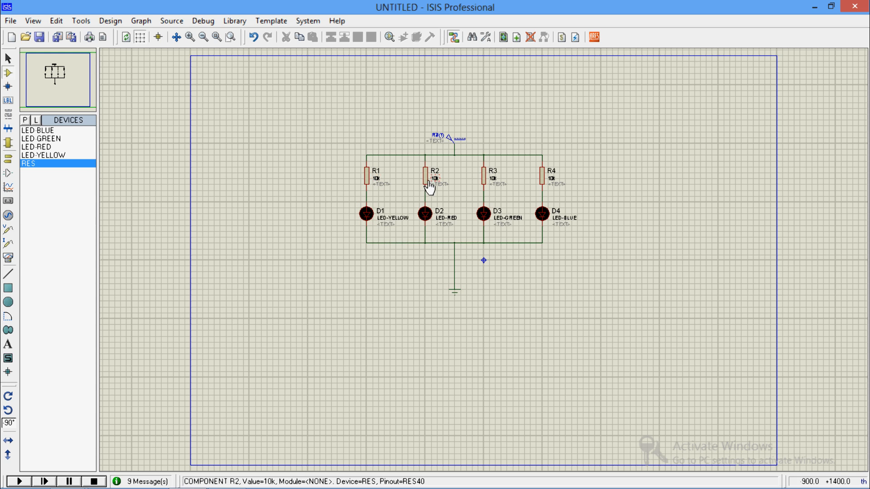
mouse_move(532, 173)
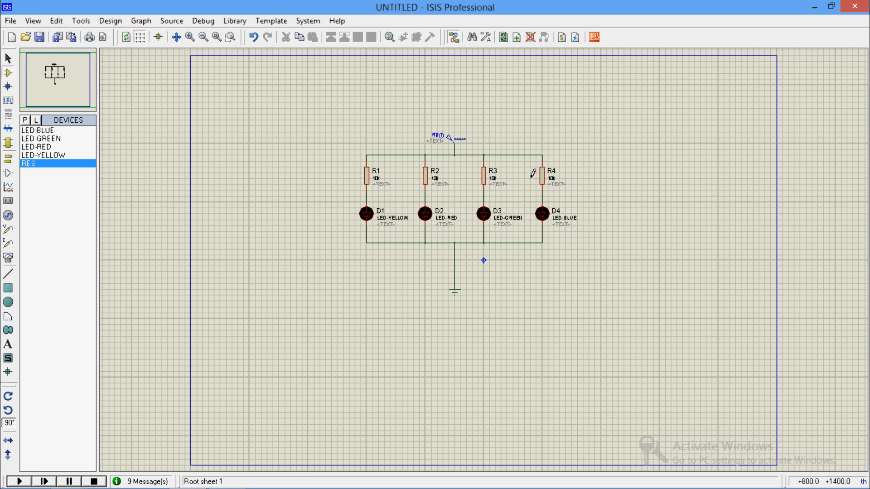
mouse_move(380, 217)
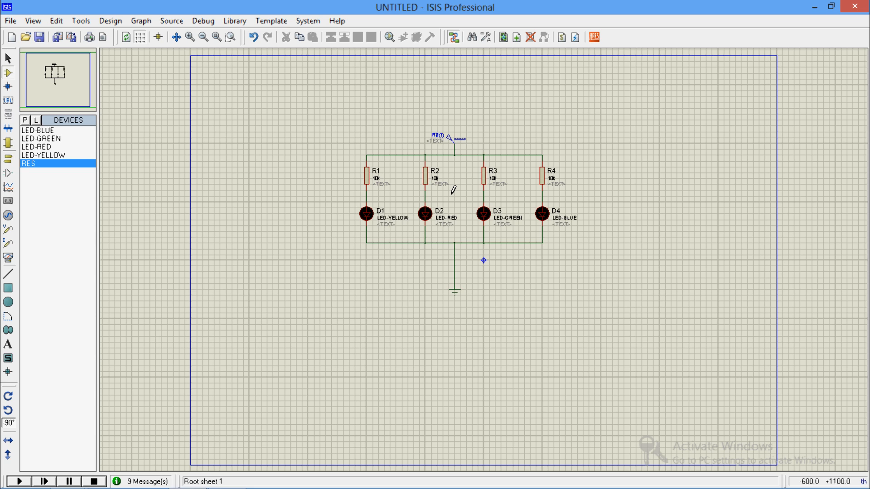
mouse_move(543, 227)
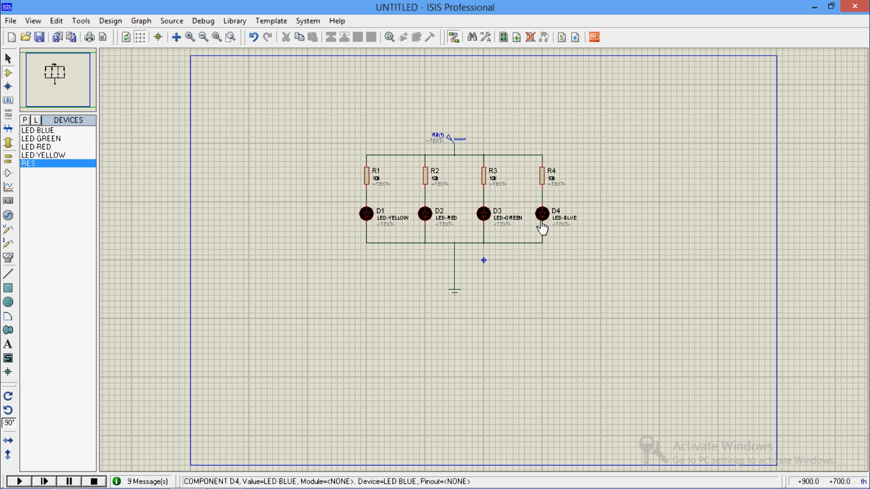
mouse_move(365, 215)
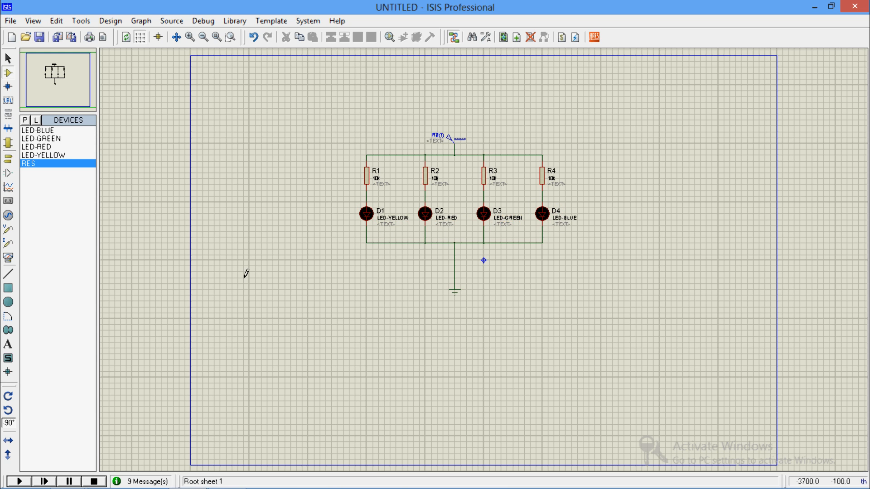
left_click(367, 175)
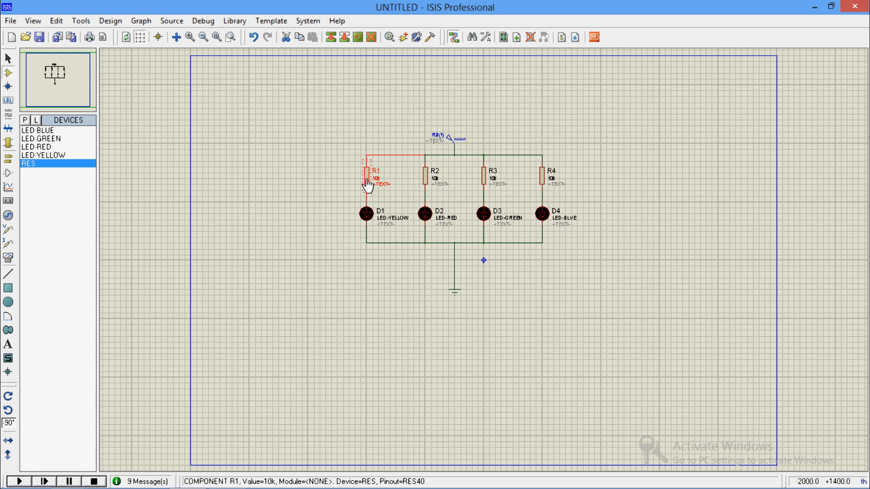
Step: Change resistors R1 and R2 from 10k to 330 ohms
double_click(367, 172)
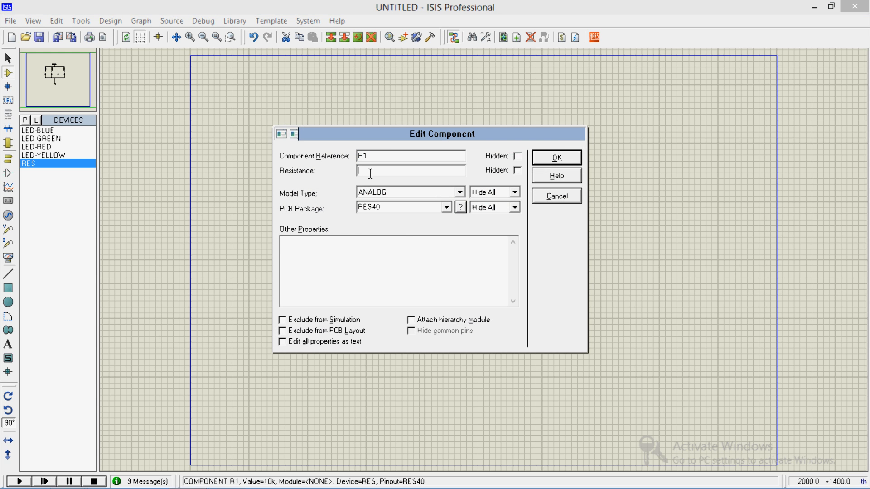
type("3")
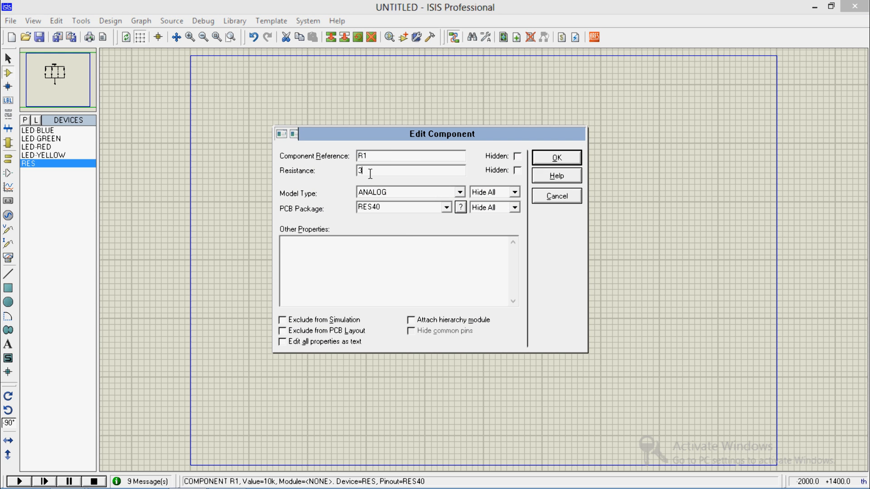
left_click(556, 157)
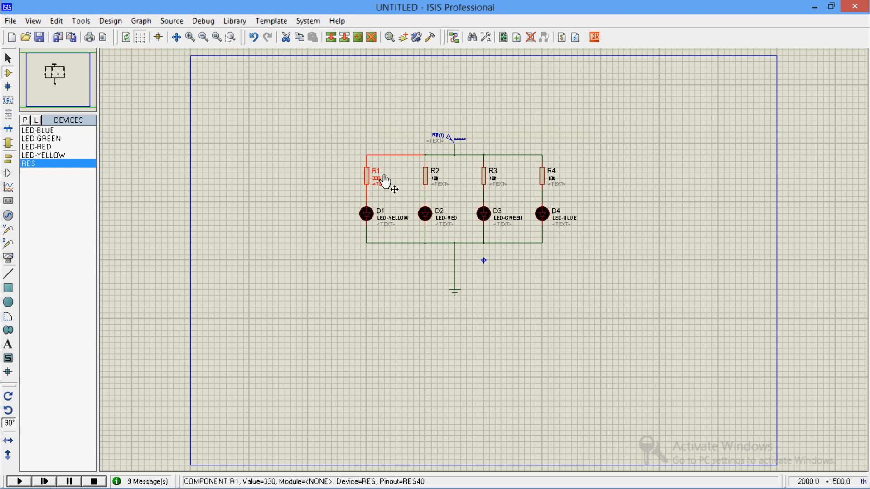
double_click(435, 174)
type("33")
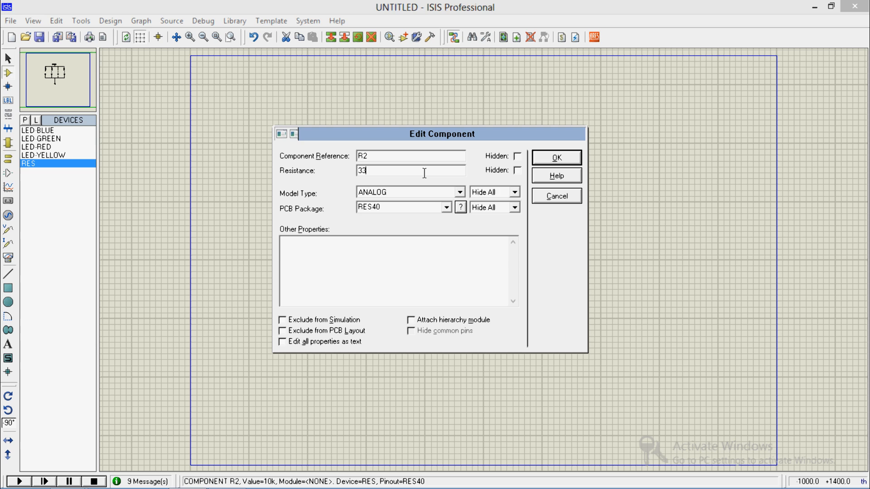
left_click(554, 157)
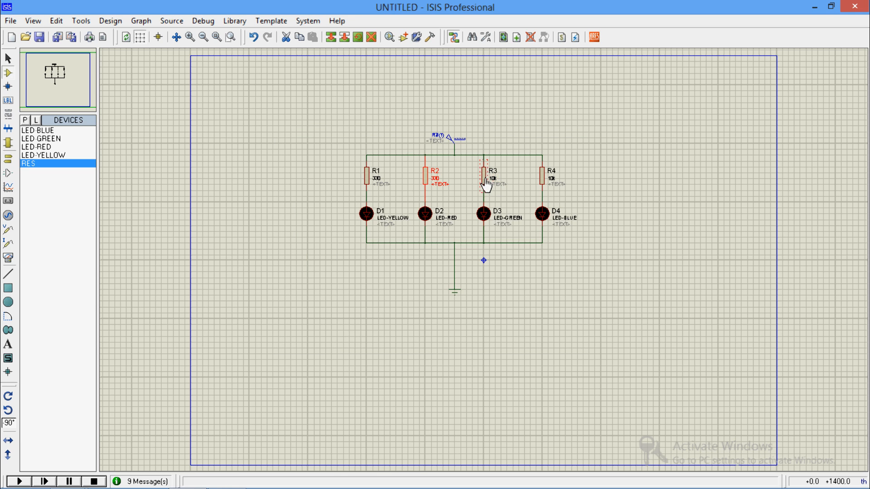
Step: Change resistors R3 and R4 to 330 ohms as well
double_click(492, 173)
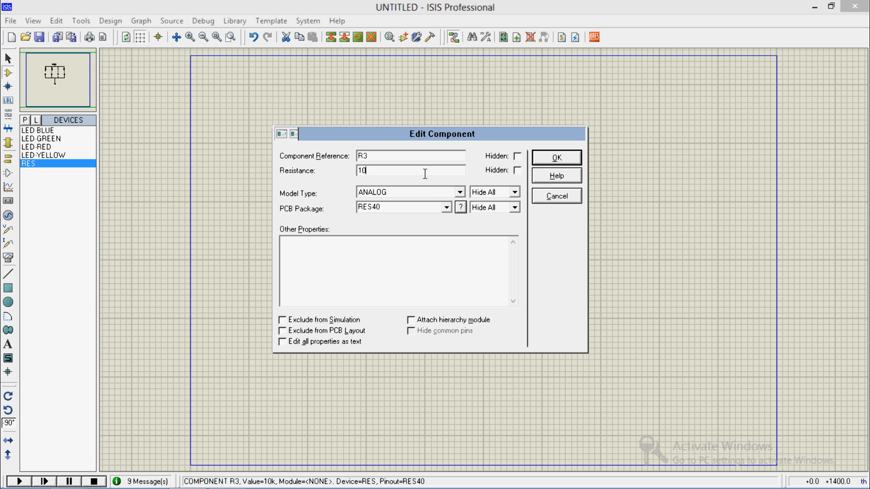
left_click(555, 158)
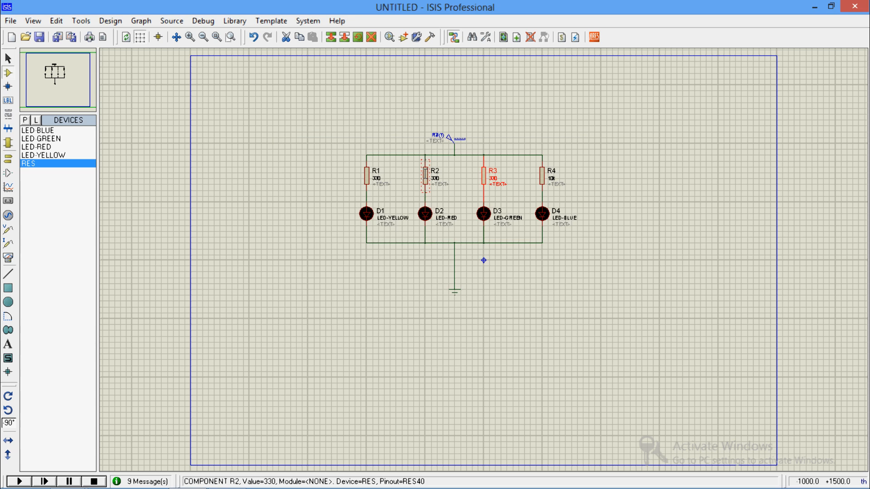
double_click(551, 174)
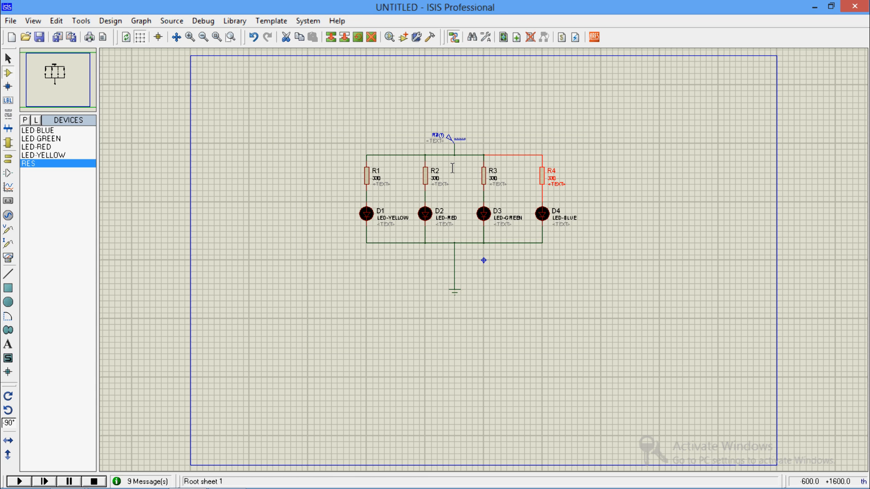
mouse_move(19, 481)
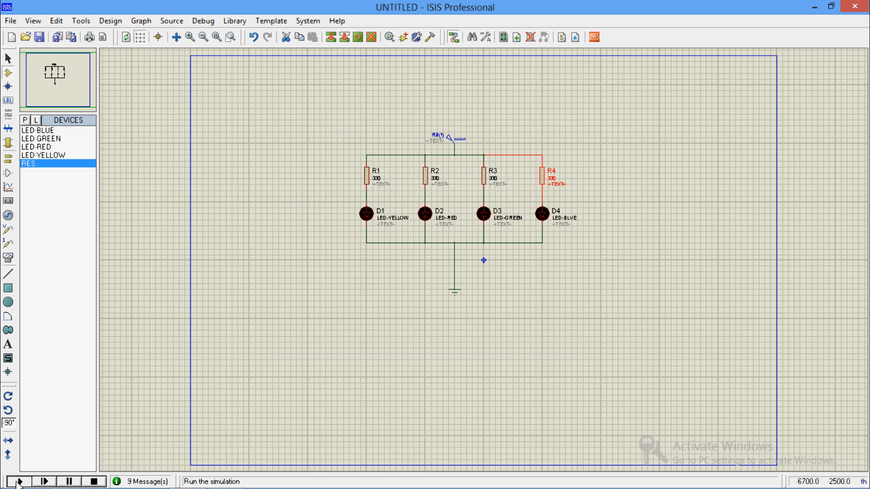
left_click(20, 481)
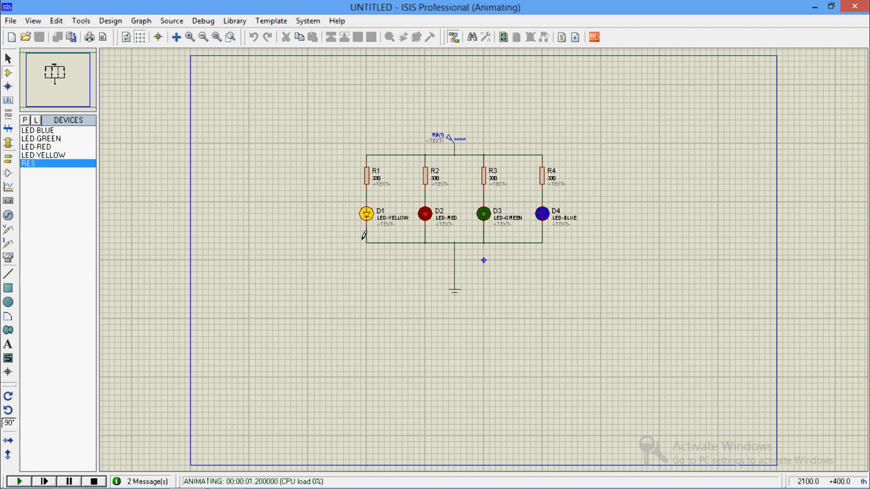
left_click(93, 481)
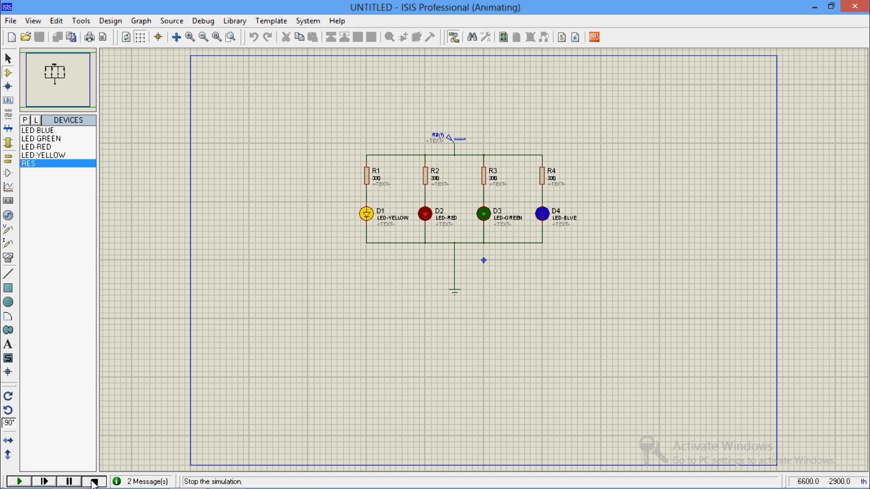
left_click(93, 481)
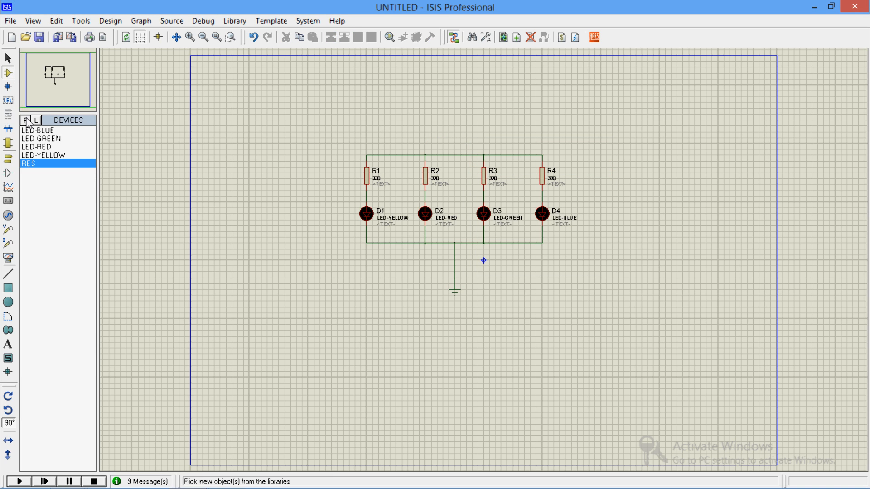
Step: Search 'logic state' and add the LOGICSTATE latched source to the design
left_click(24, 121)
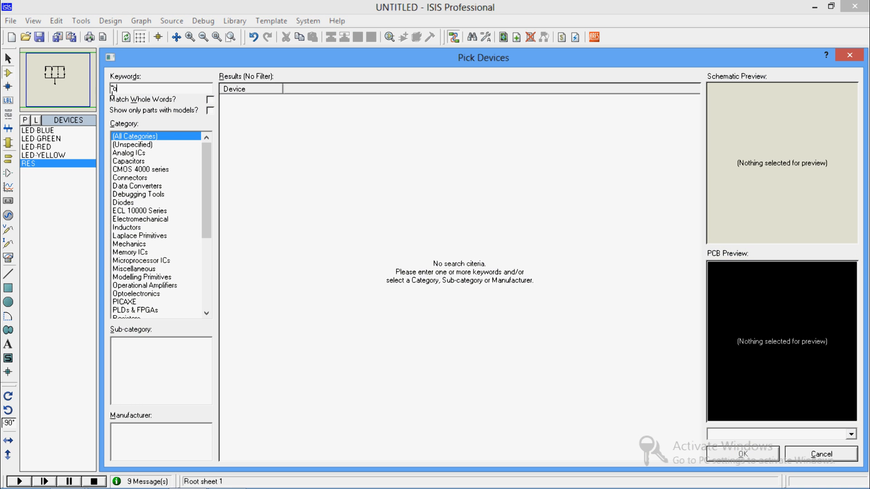
type("logic state")
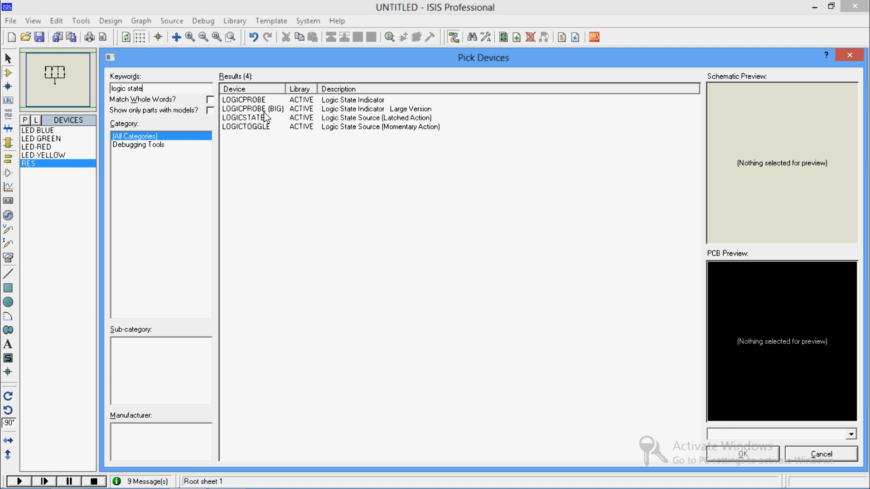
left_click(244, 117)
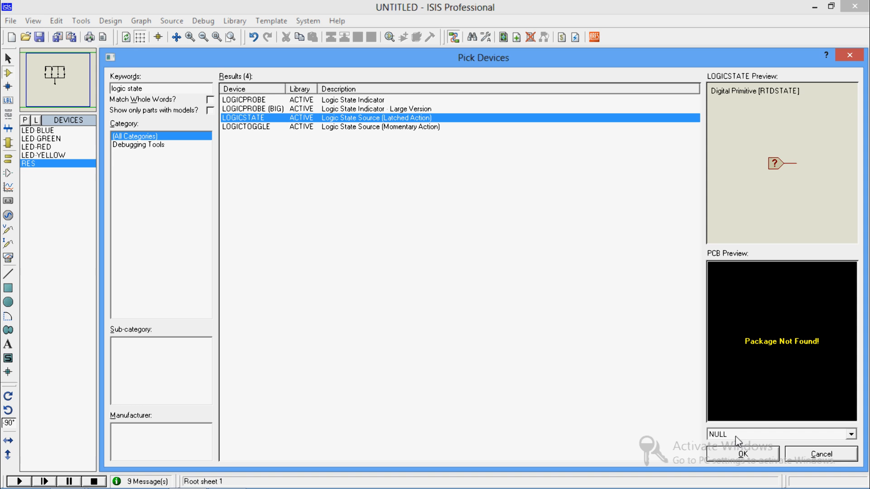
left_click(746, 454)
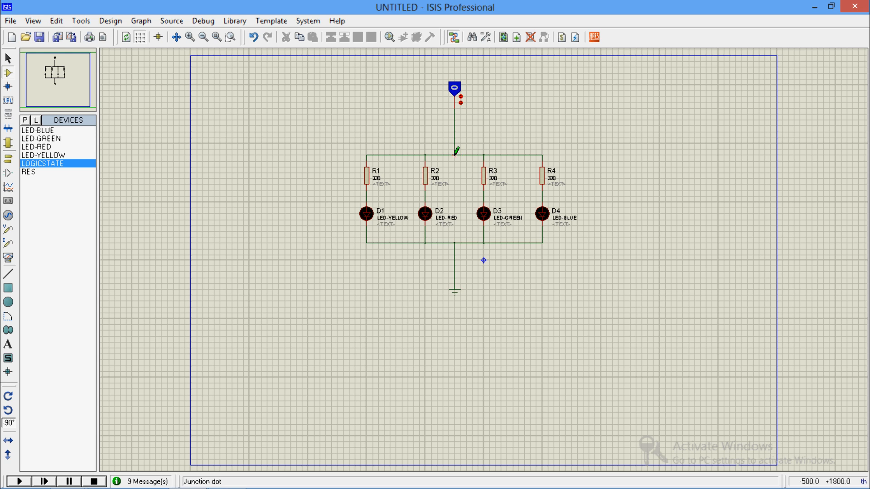
Step: Run the LED simulation, stop it, and delete the logic state source
left_click(19, 481)
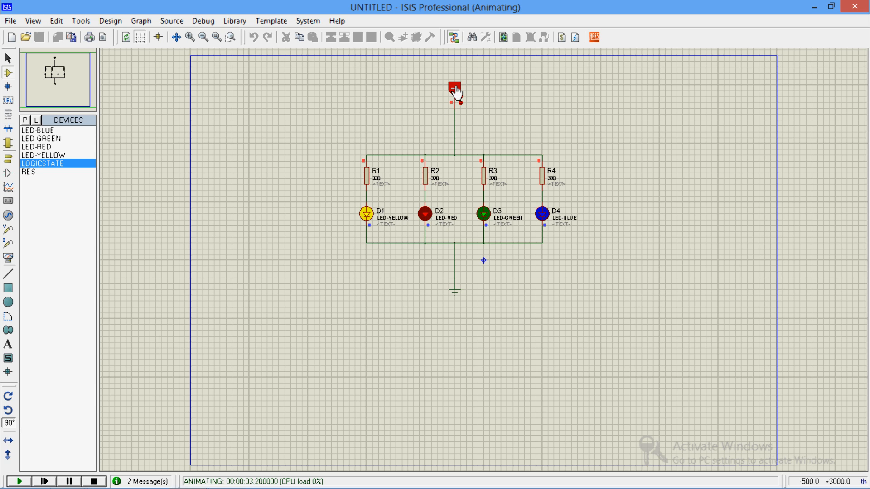
mouse_move(265, 209)
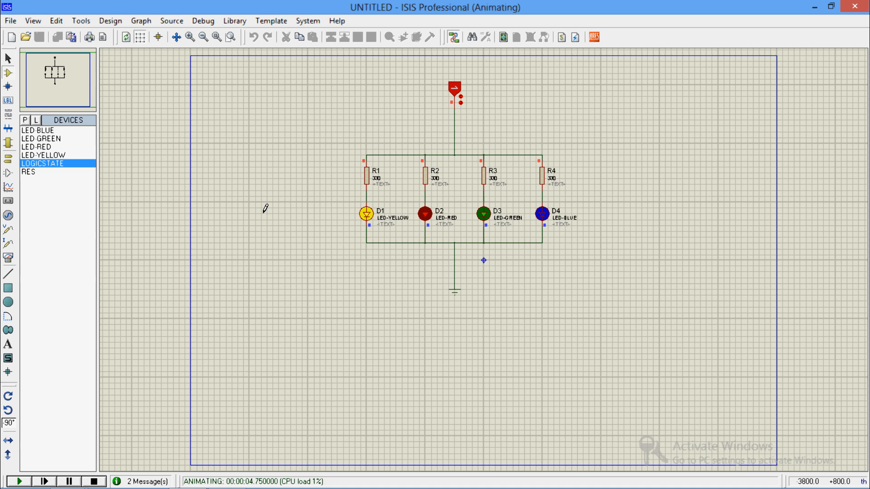
left_click(92, 481)
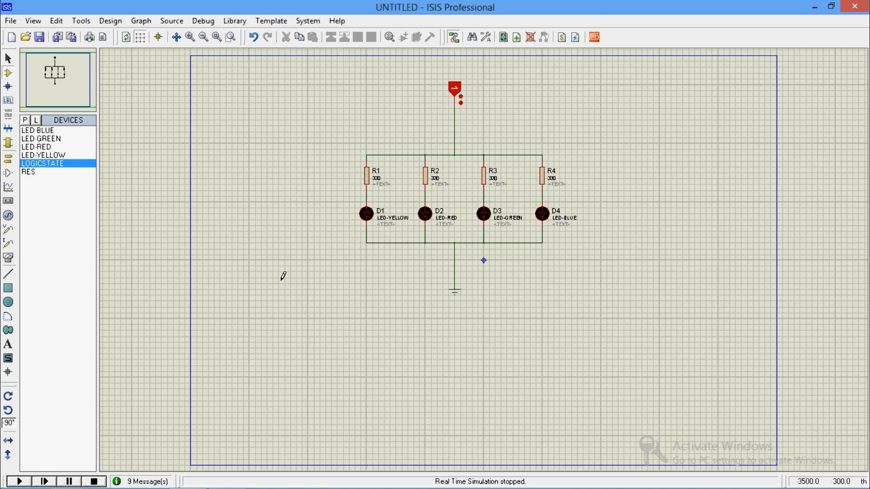
right_click(454, 89)
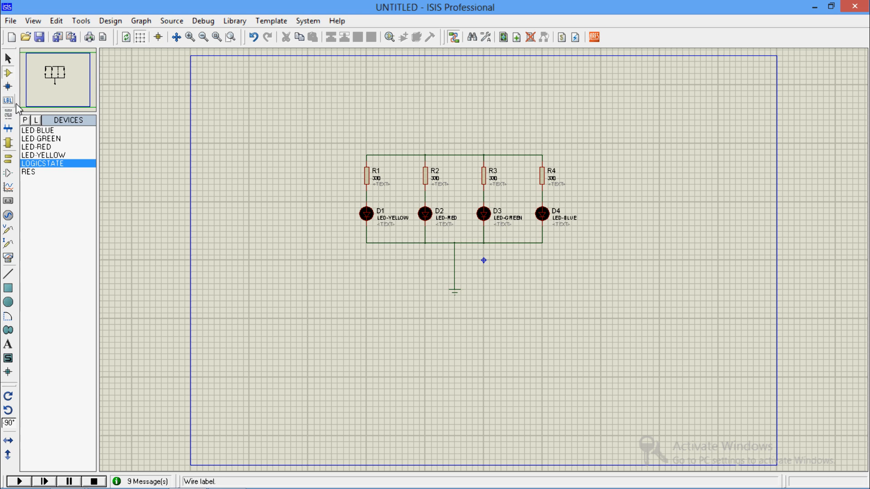
Step: Search for an active potentiometer and add POT-HG to the device list
left_click(24, 120)
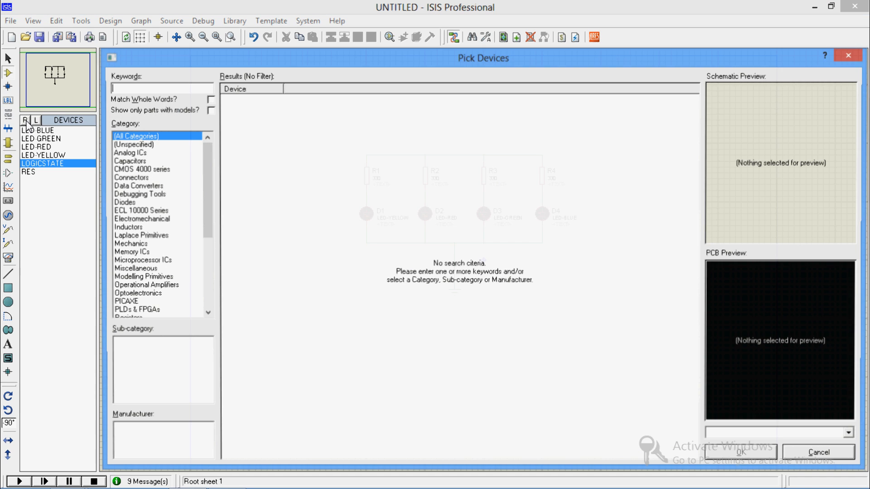
type("pote")
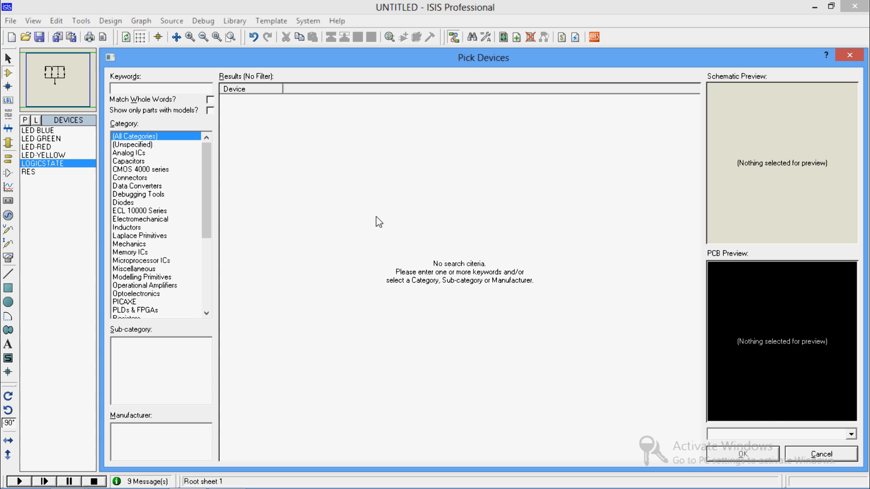
type("pot")
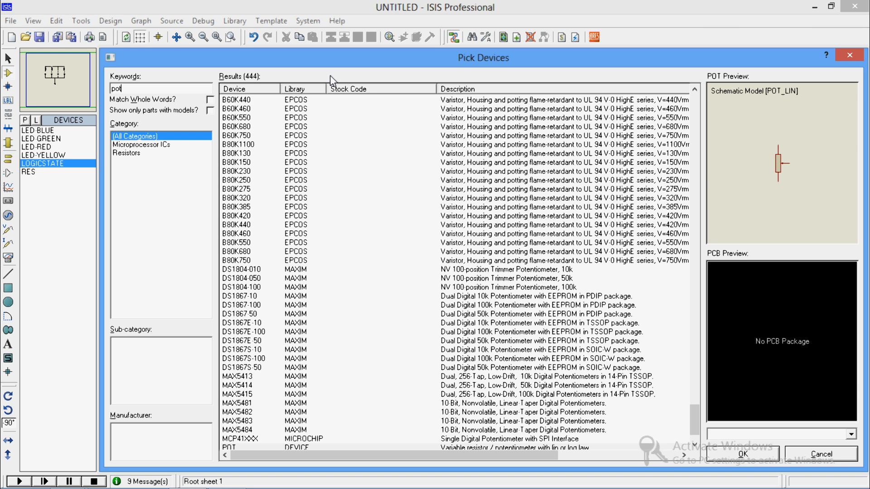
mouse_move(437, 254)
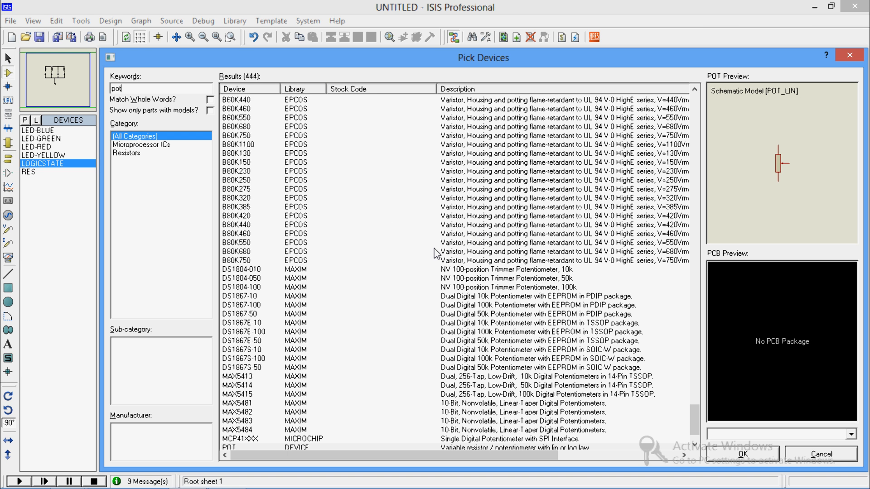
mouse_move(313, 143)
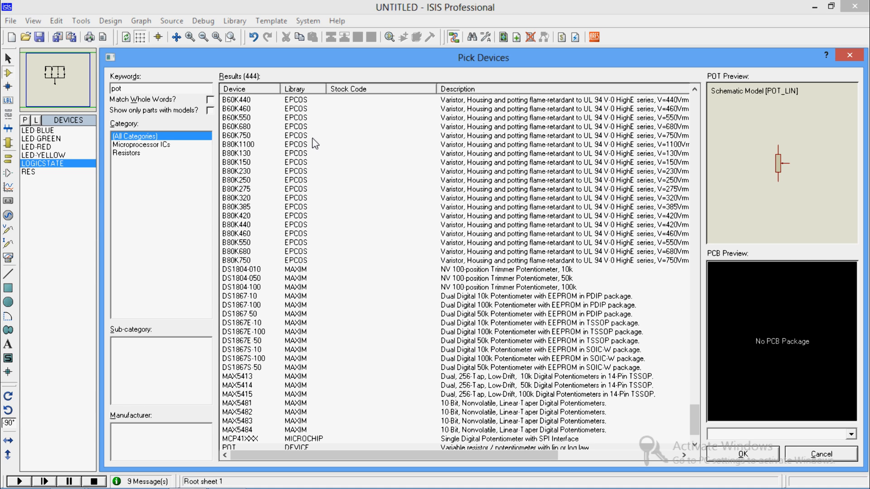
left_click(161, 88)
type("active")
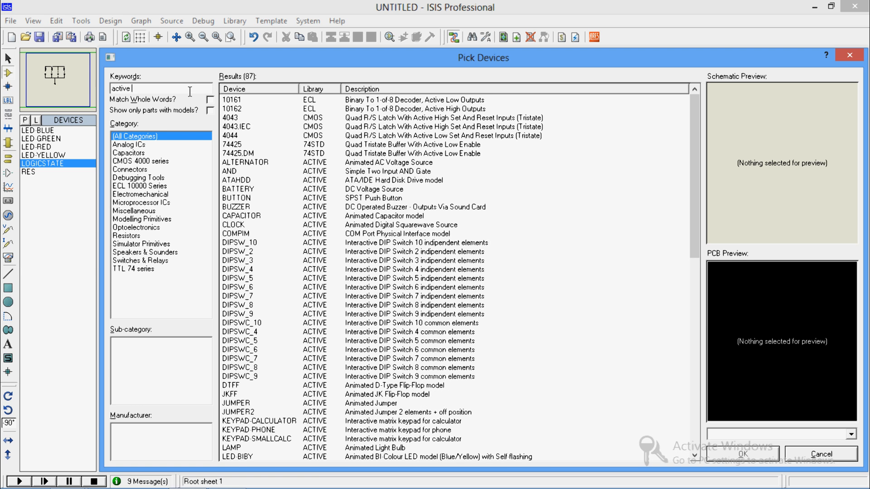
type("pot")
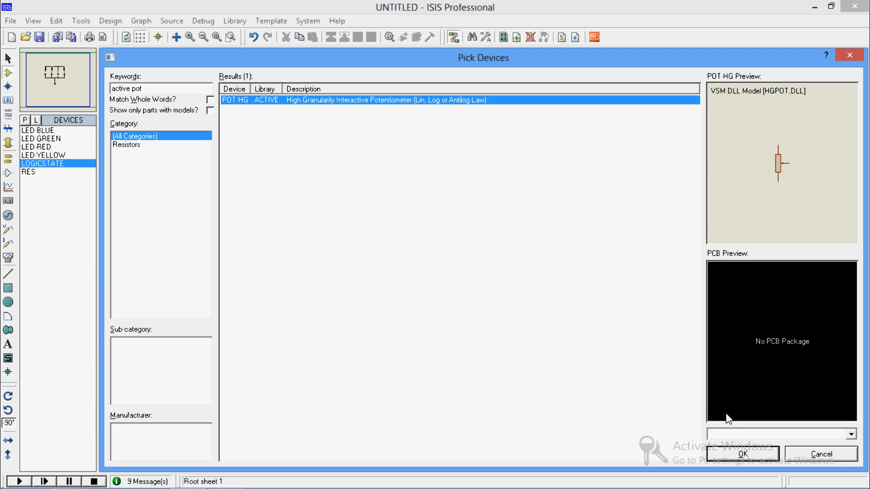
left_click(742, 454)
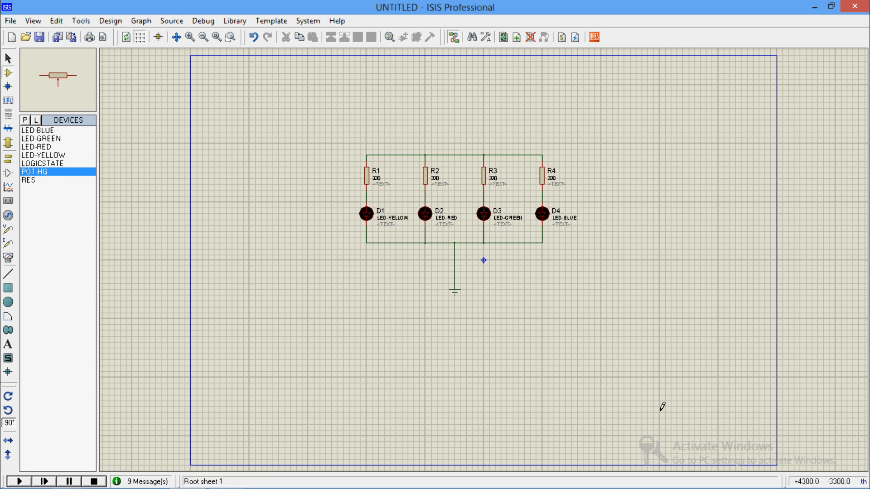
Step: Place potentiometer RV1 at the sheet's upper left and check its properties
left_click(254, 103)
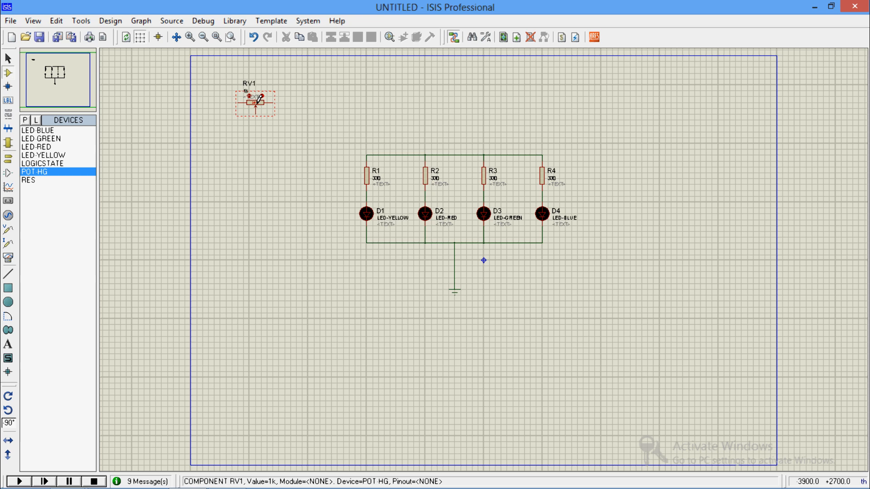
right_click(254, 103)
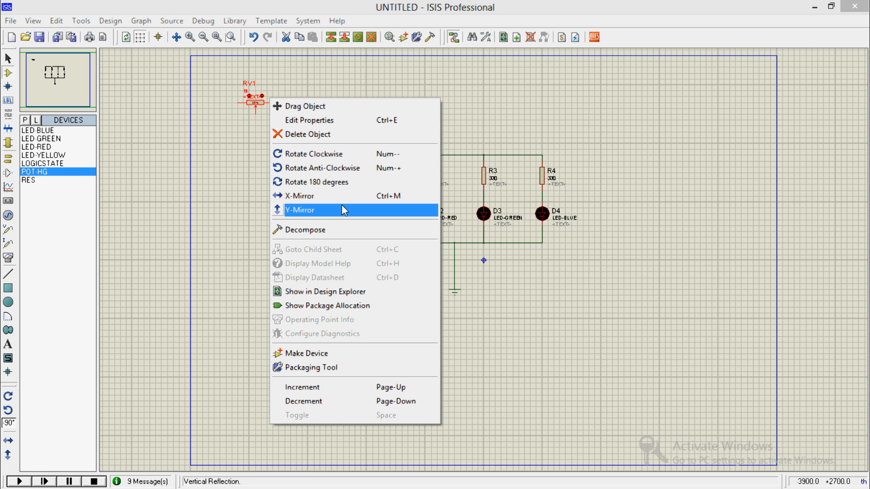
mouse_move(350, 163)
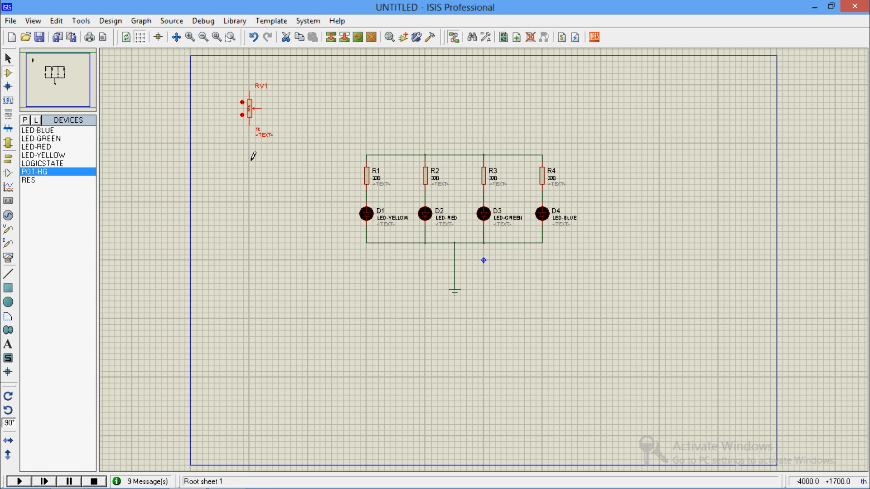
double_click(251, 106)
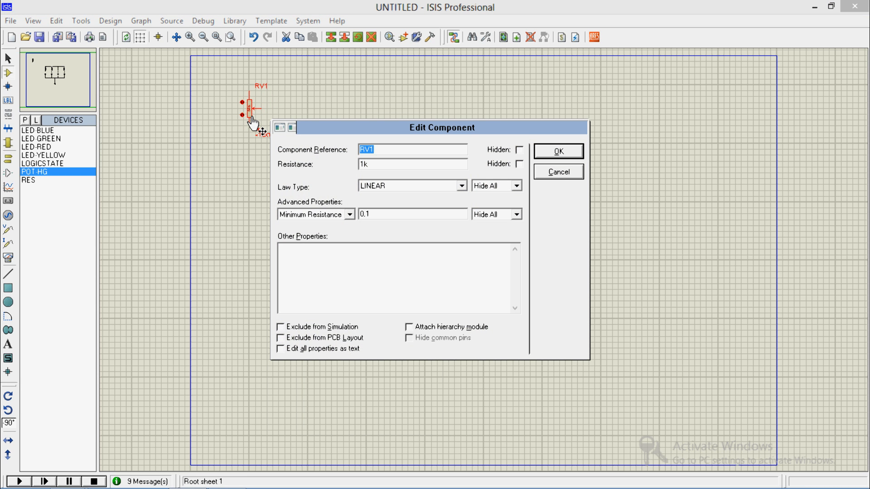
left_click(557, 150)
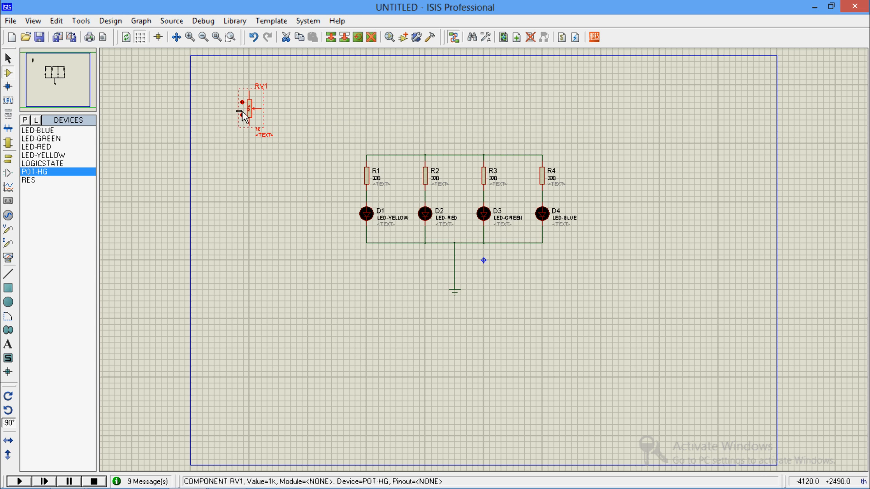
Step: Drag RV1 slightly lower, left of the LED array, ready for grounding
right_click(247, 108)
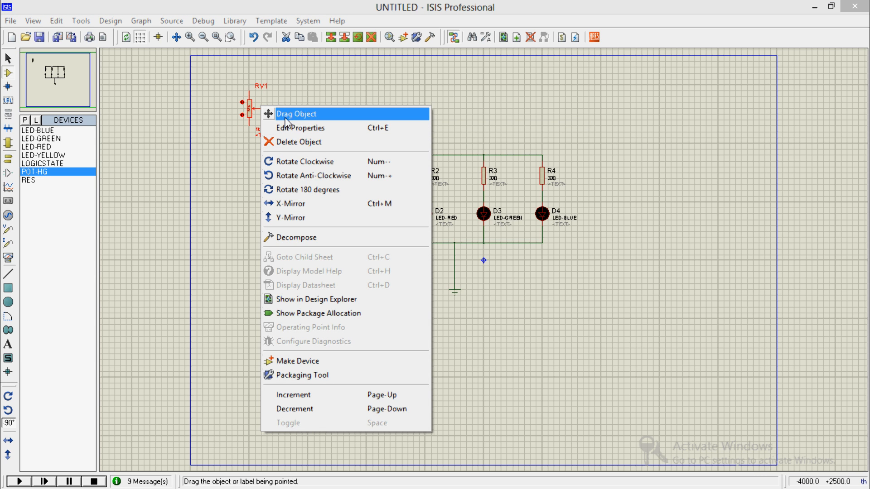
left_click(296, 114)
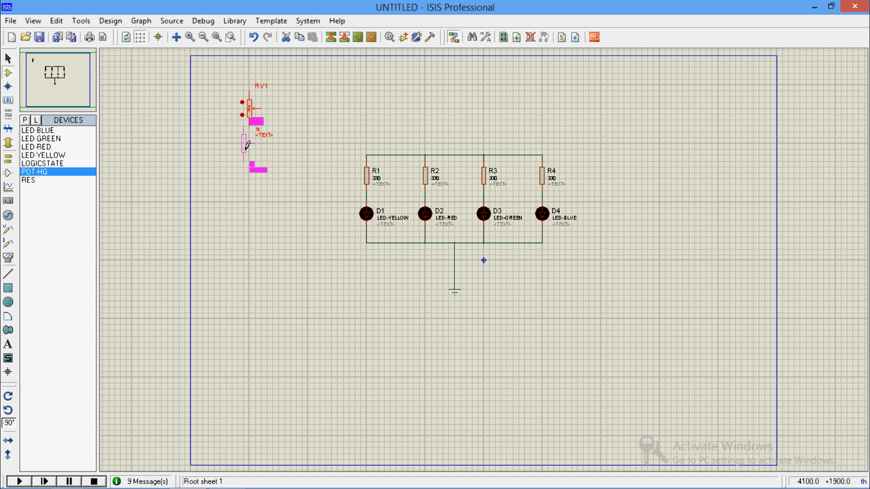
left_click(250, 144)
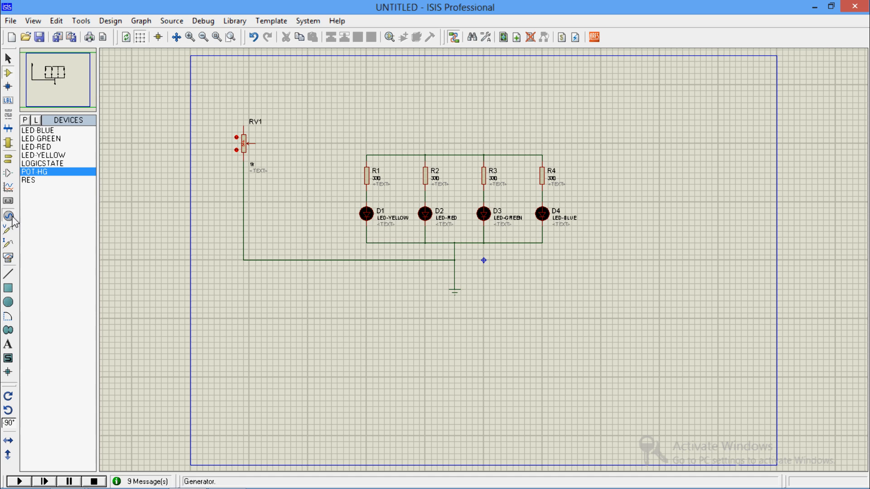
left_click(9, 215)
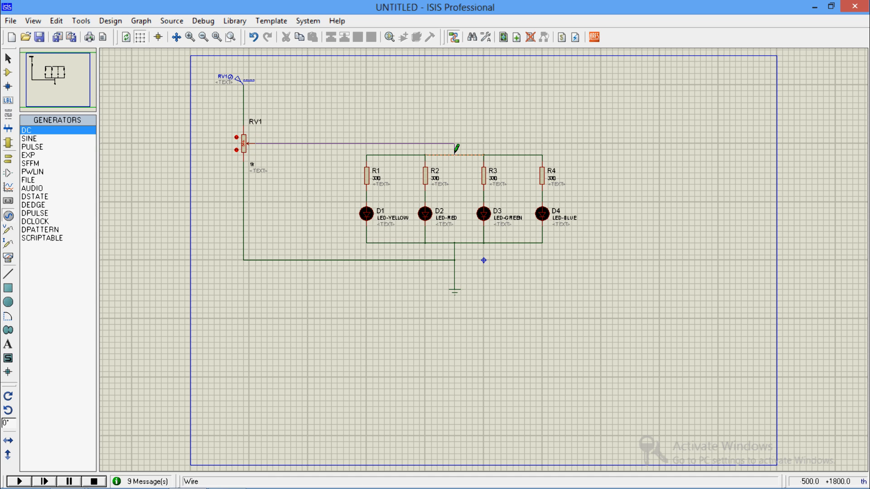
Step: Set the DC generator feeding RV1 to 5 volts and confirm
double_click(235, 79)
type("5")
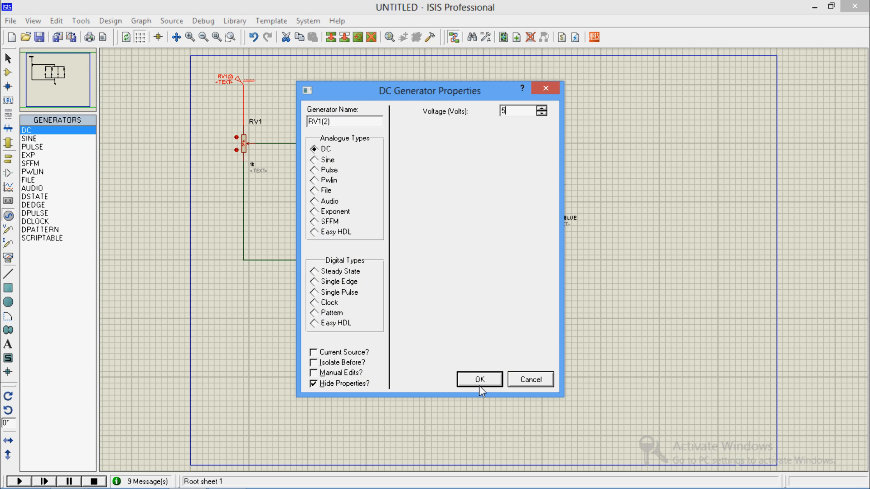
left_click(479, 380)
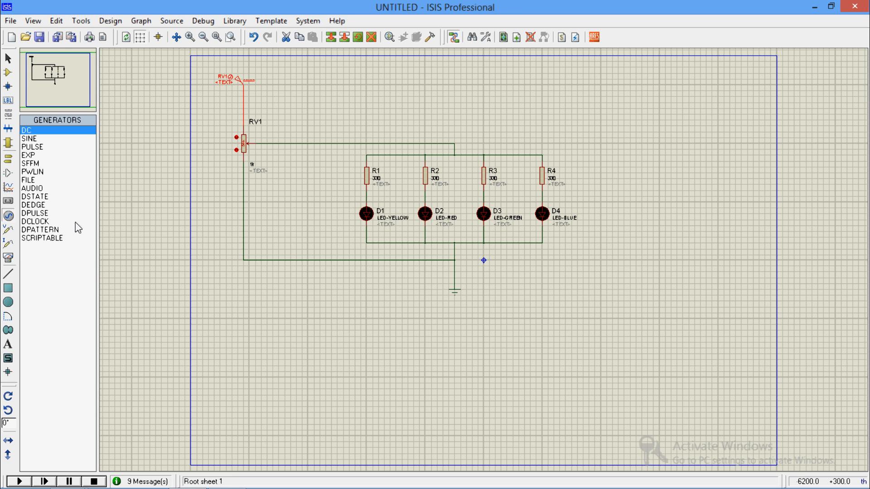
Step: Zoom to the LED circuit area and start the interactive simulation
left_click(230, 37)
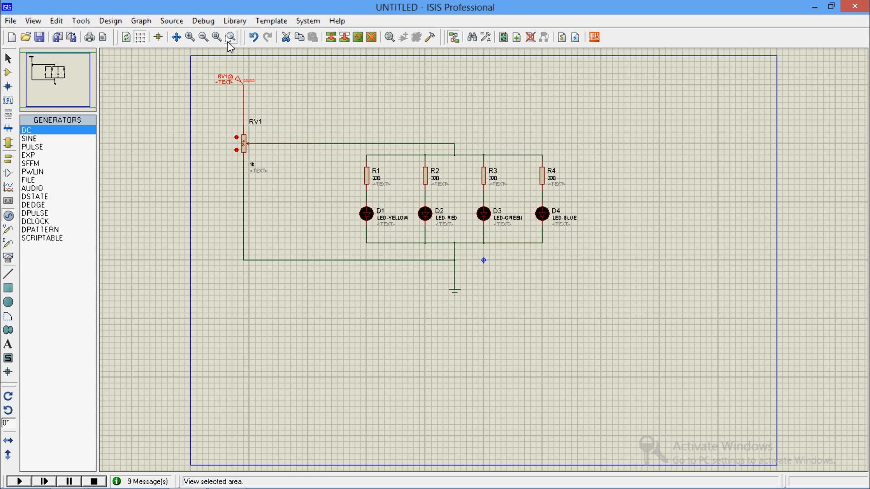
left_click(230, 37)
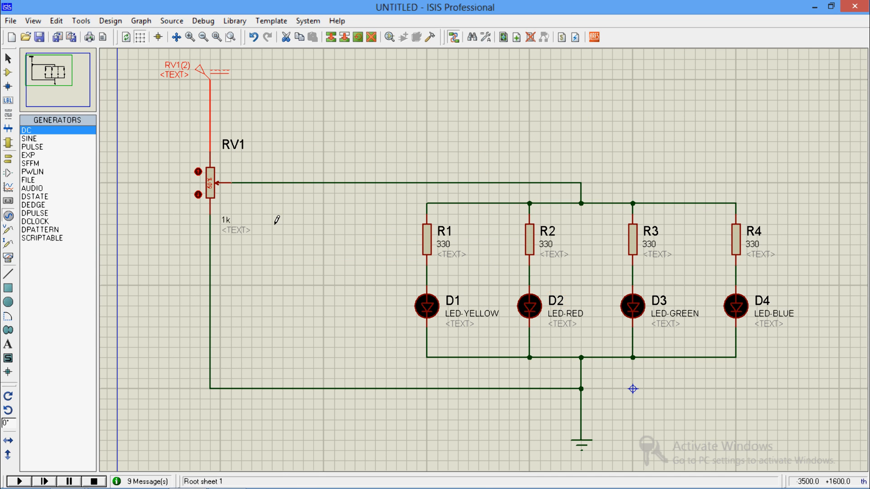
mouse_move(153, 220)
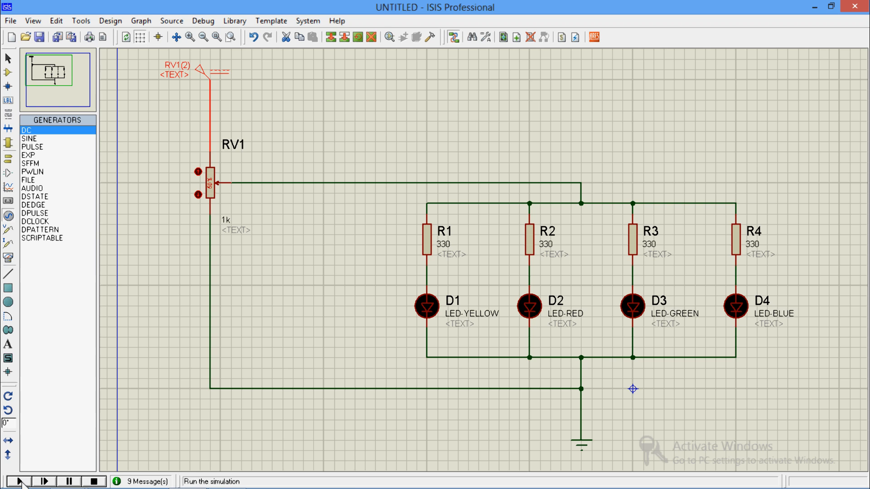
left_click(19, 481)
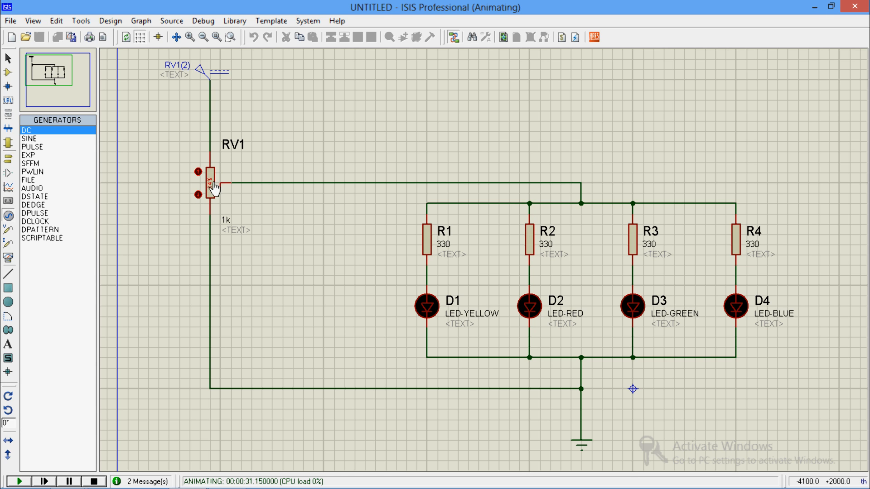
Step: Select potentiometer RV1 after stopping, then deselect it on empty sheet
right_click(208, 183)
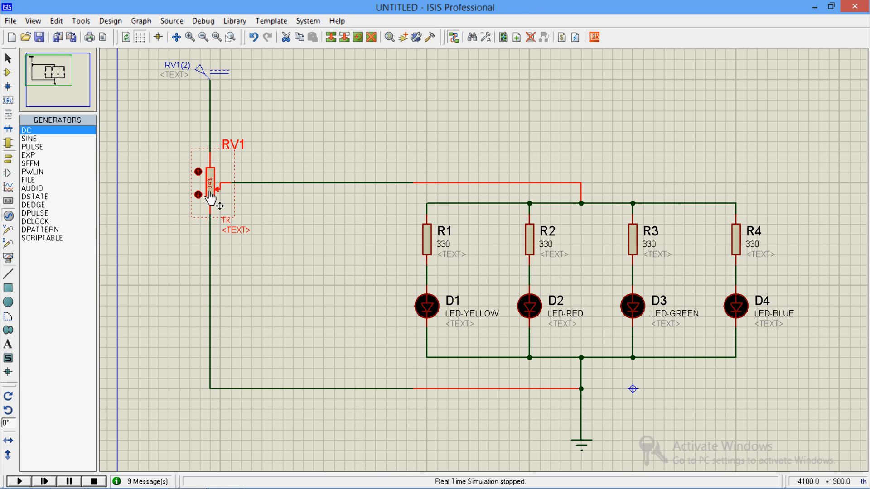
double_click(208, 184)
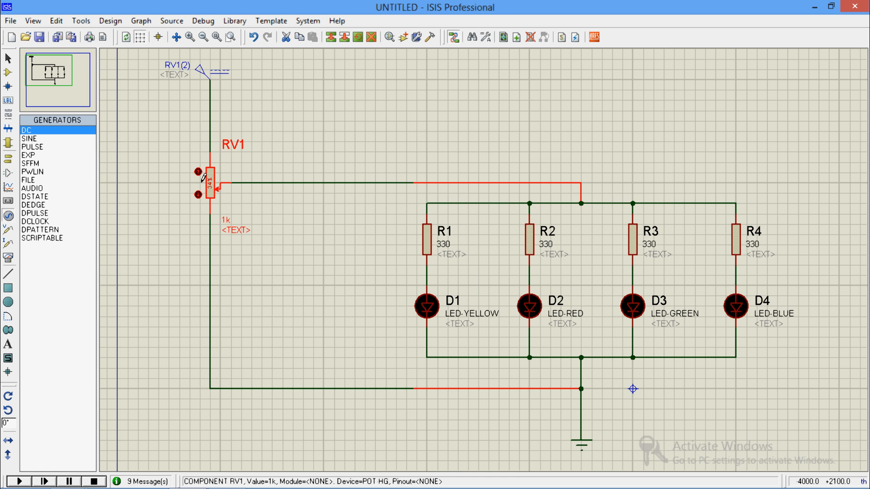
left_click(143, 172)
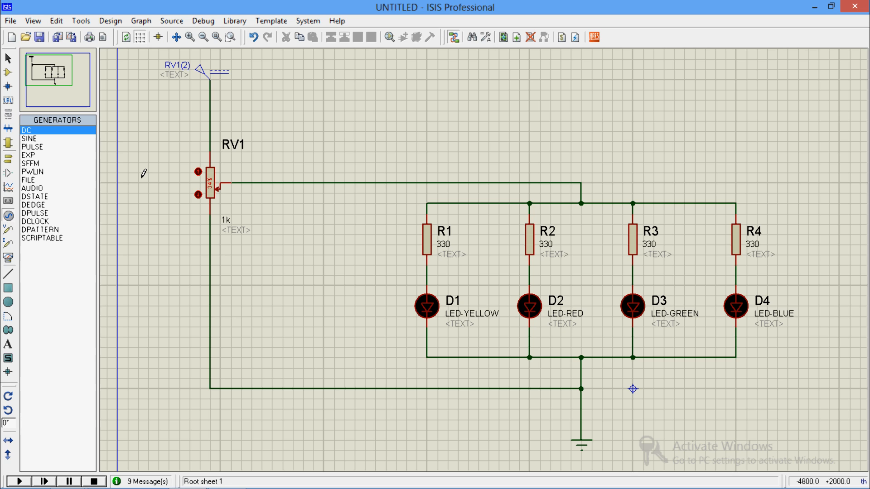
mouse_move(163, 119)
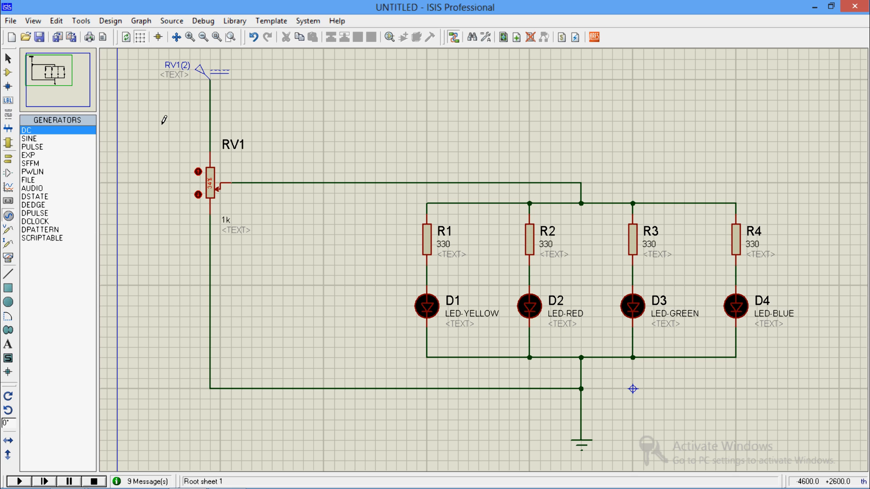